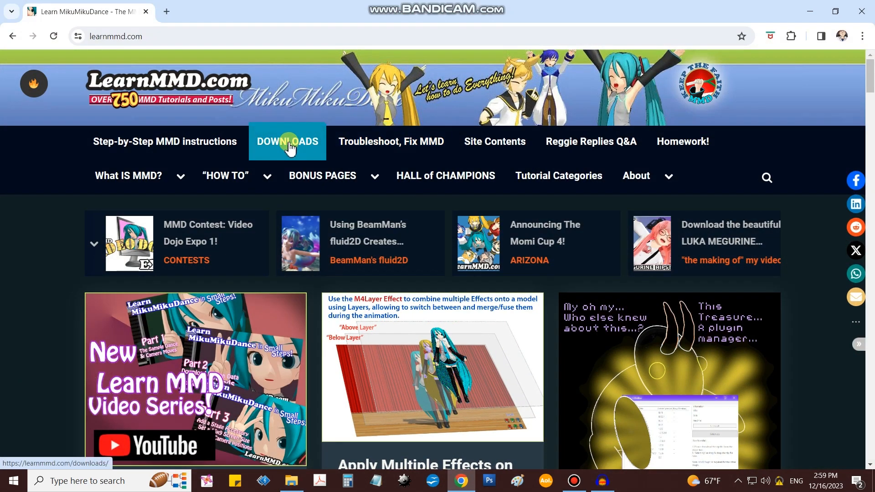
- Open LearnMMD.com's Downloads page and scroll to the LearnMMD Stage accessory entry
click(286, 142)
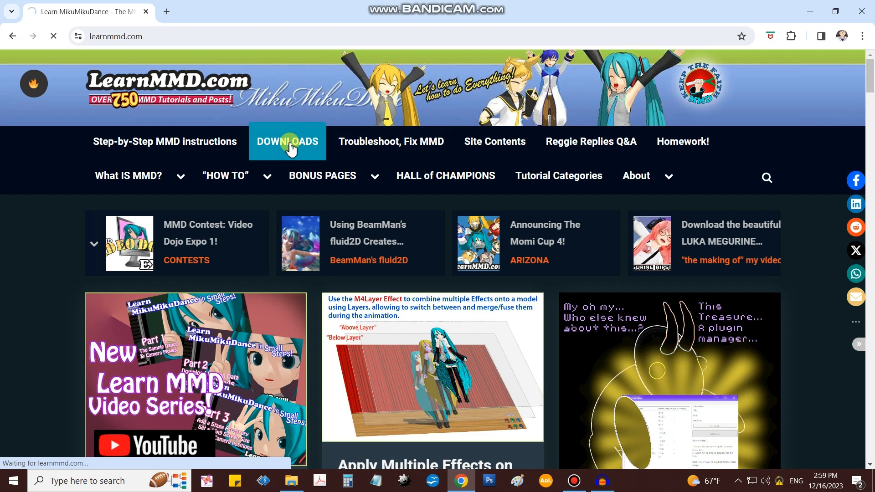
click(287, 141)
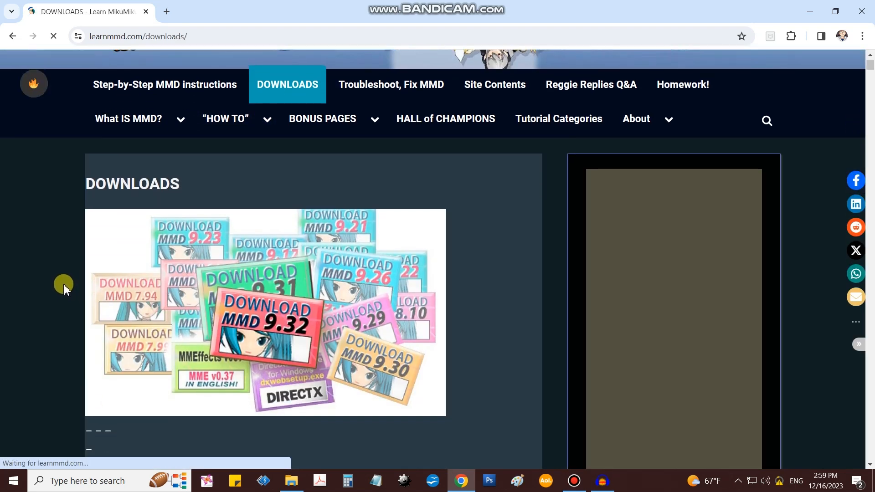
scroll(down, 3)
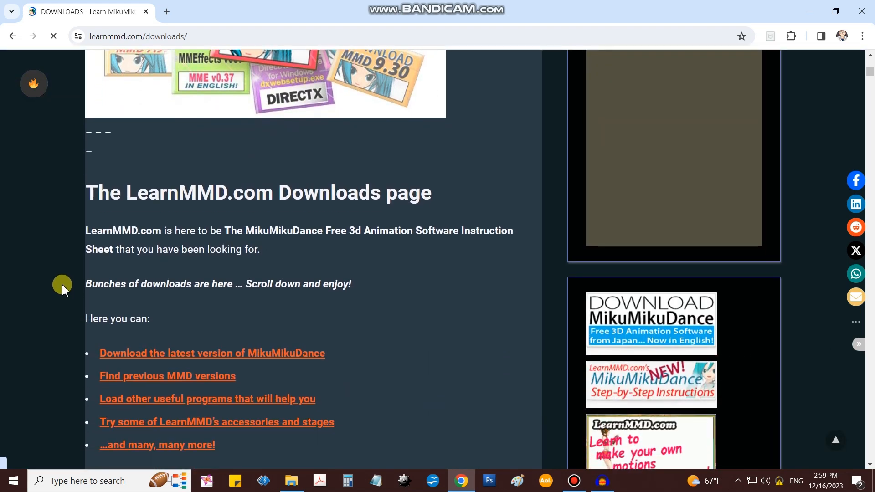
scroll(down, 3)
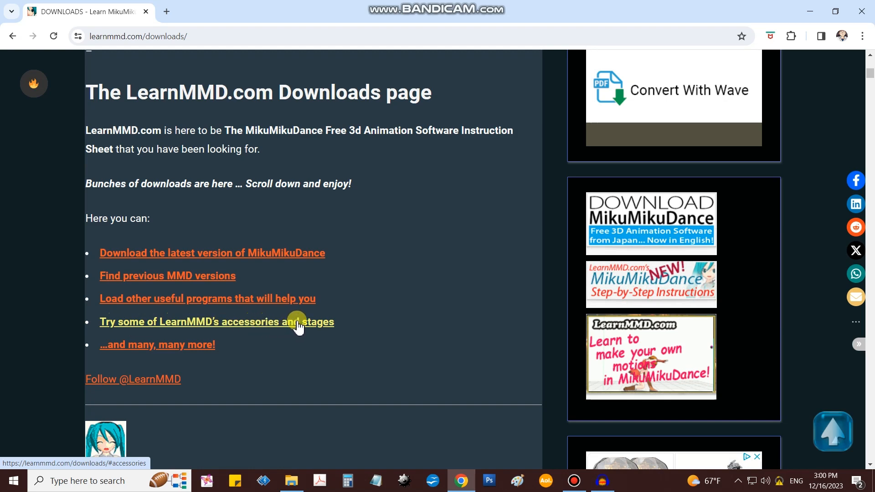
mouse_move(254, 325)
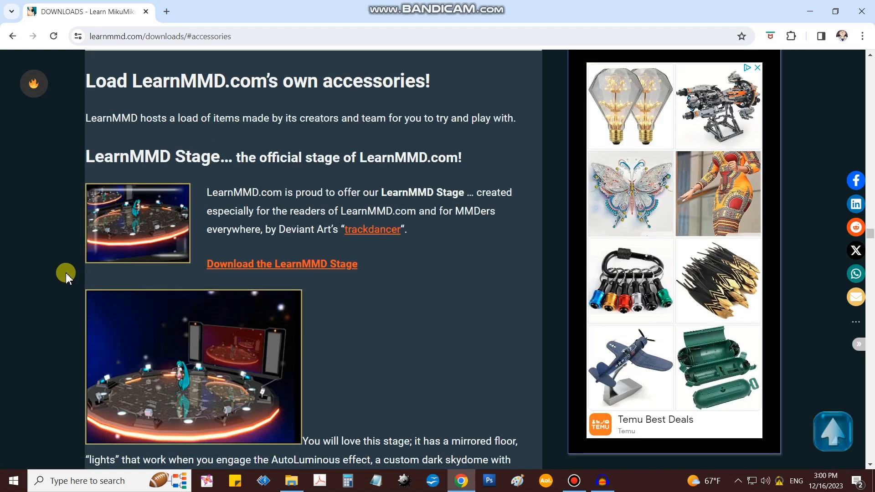
scroll(down, 3)
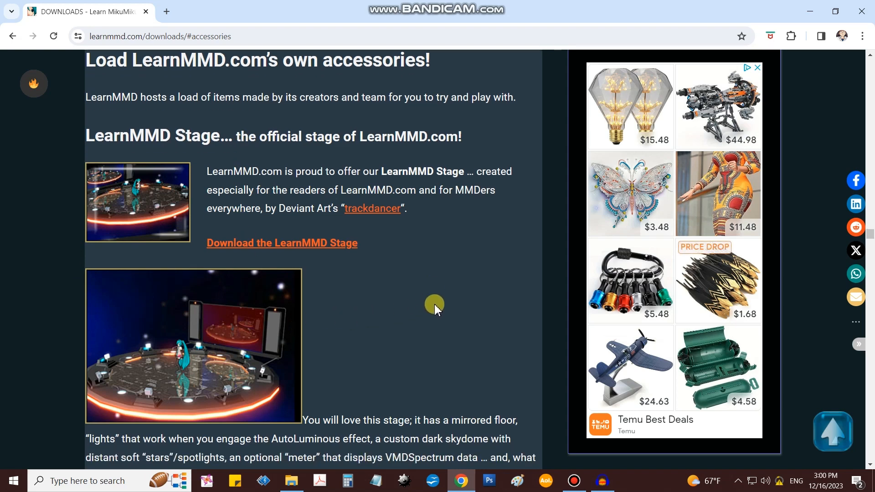
scroll(down, 3)
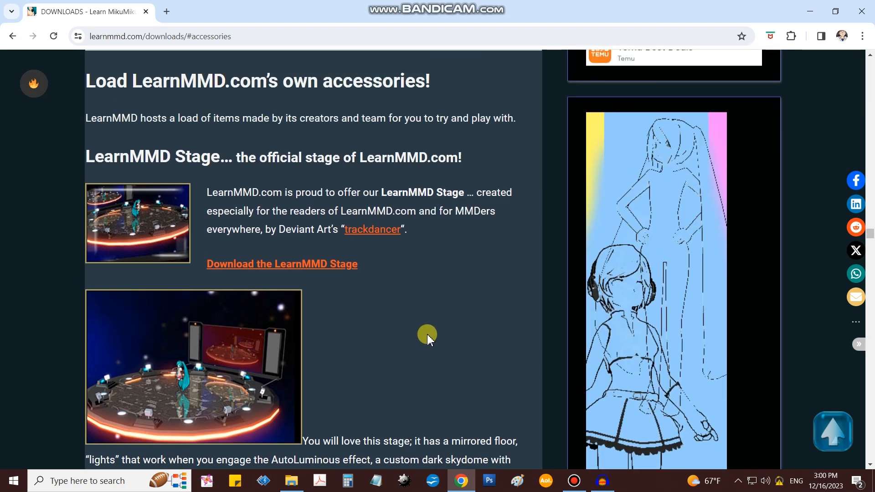
mouse_move(333, 273)
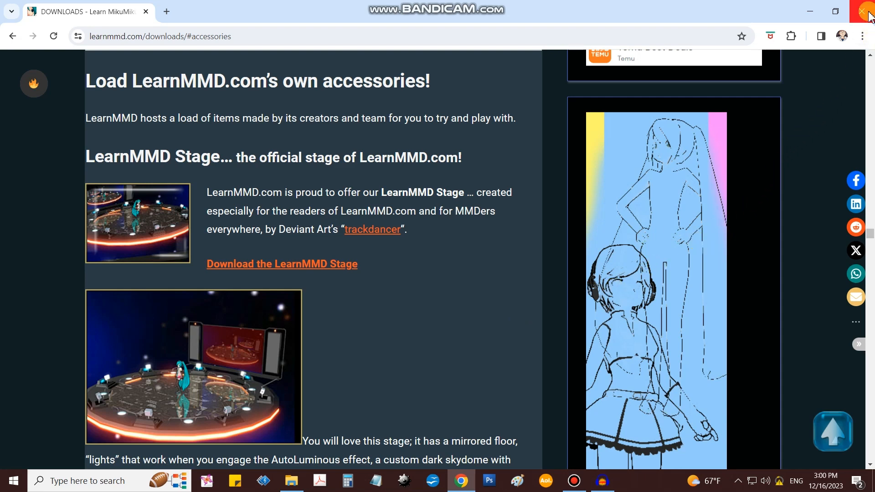
- Extract the downloaded LearnMMD Stage zip with Bandizip into the Downloads folder
click(867, 11)
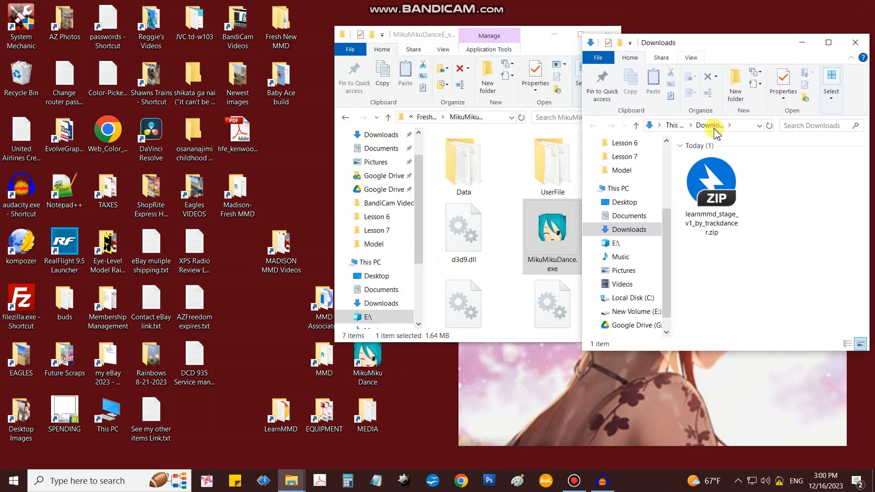
mouse_move(800, 216)
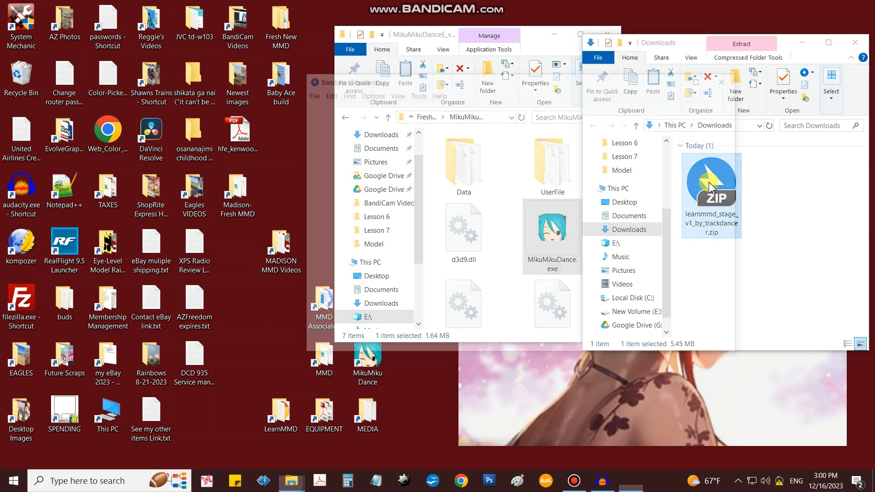
double_click(710, 184)
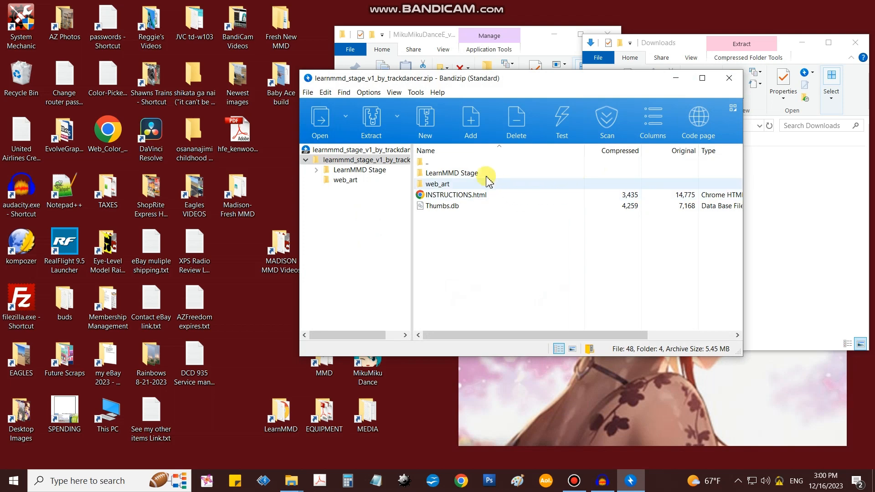
click(370, 121)
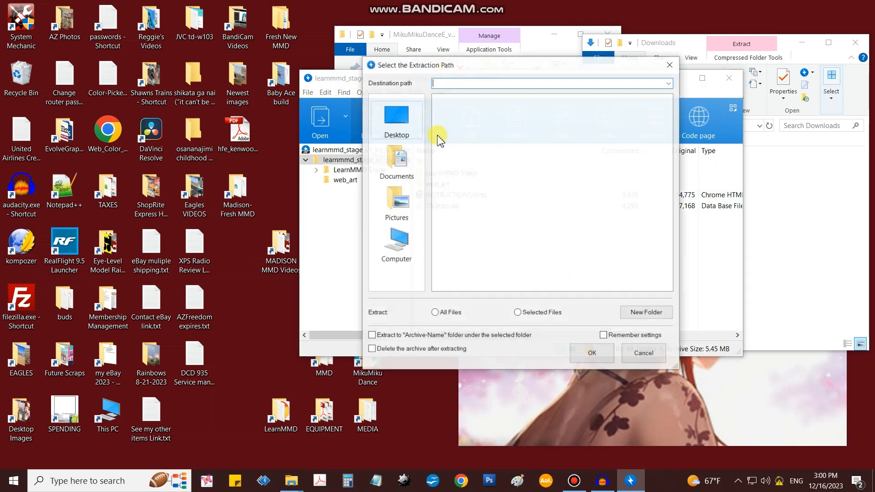
click(591, 353)
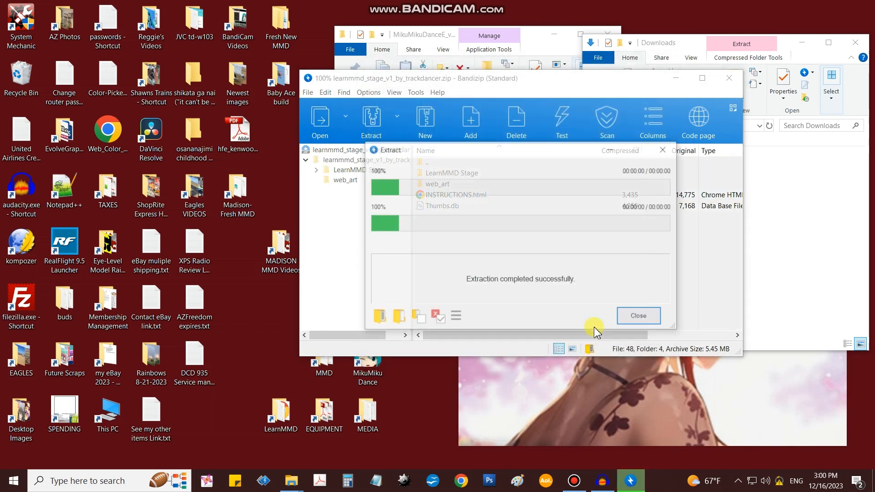
click(638, 315)
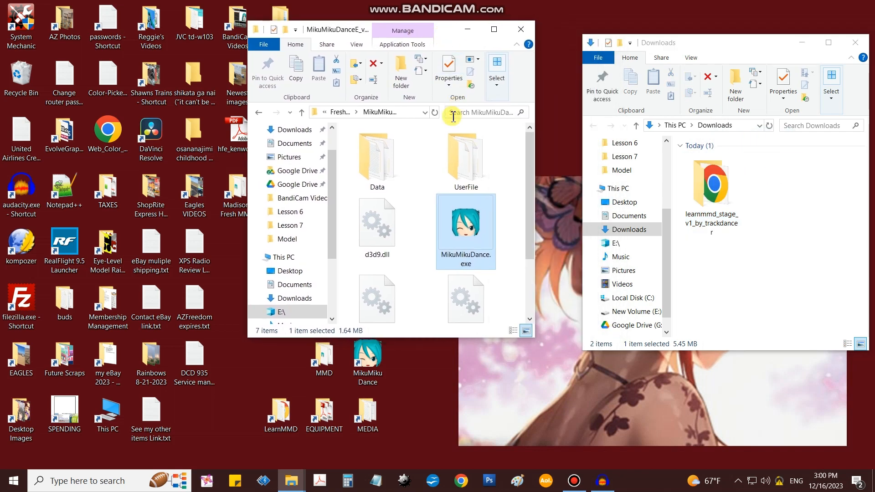
- Look inside UserFile, then launch MikuMikuDance.exe from the MikuMikuDanceE folder
click(466, 156)
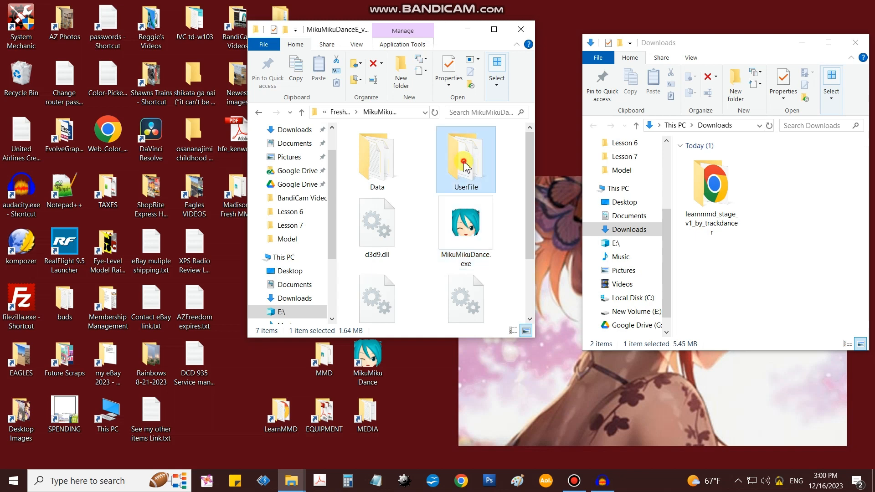
double_click(465, 156)
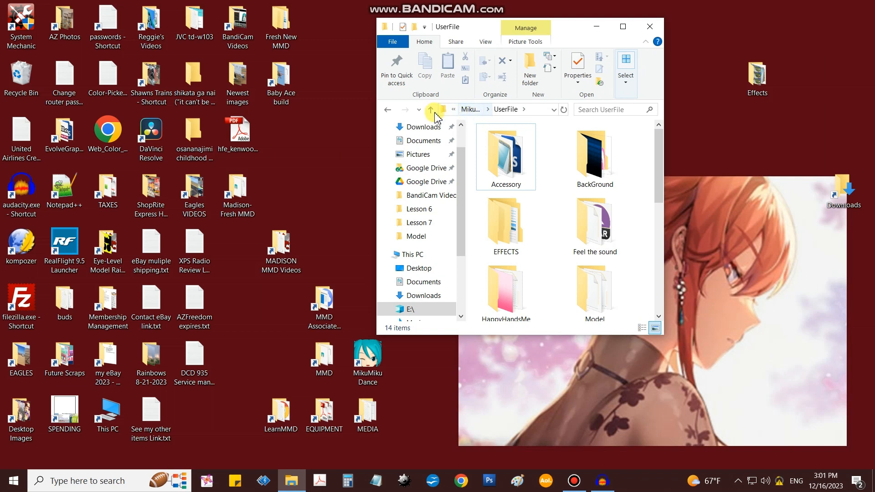
click(430, 109)
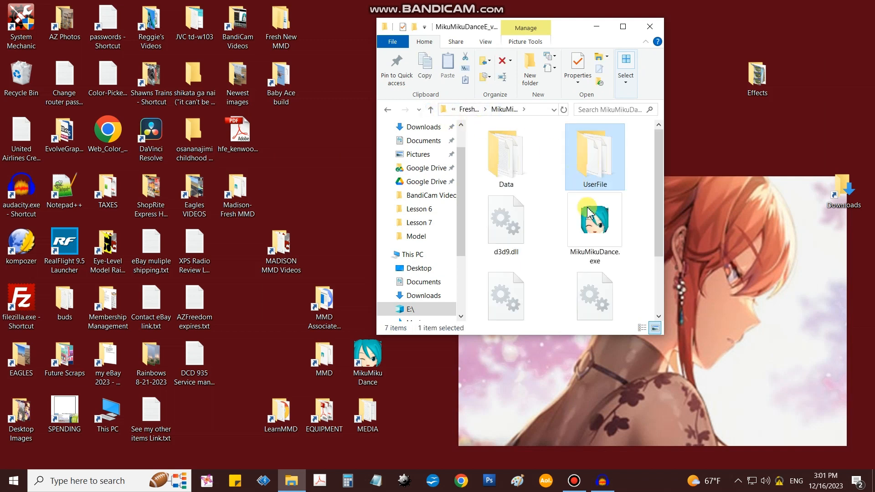
mouse_move(594, 218)
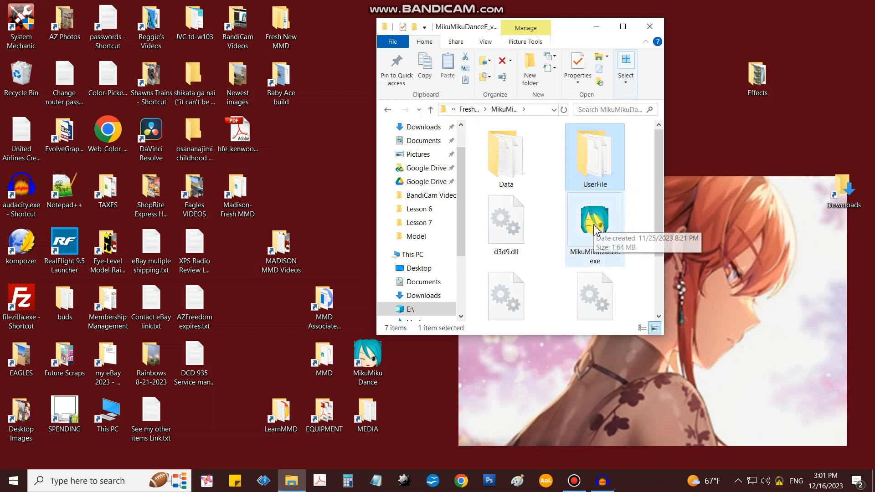
double_click(595, 218)
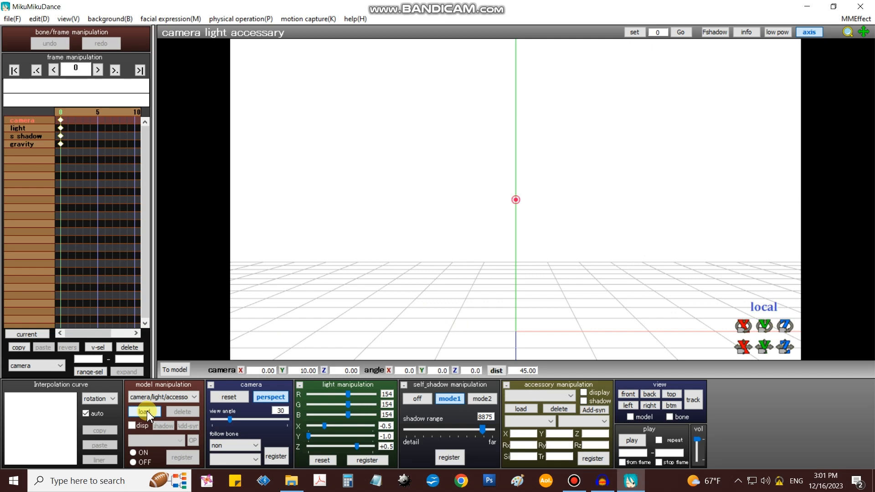
- Load LearnMMD_stage.pmx from Accessory > learnmmd_stage_v1_by_trackdancer and accept its notice
click(146, 411)
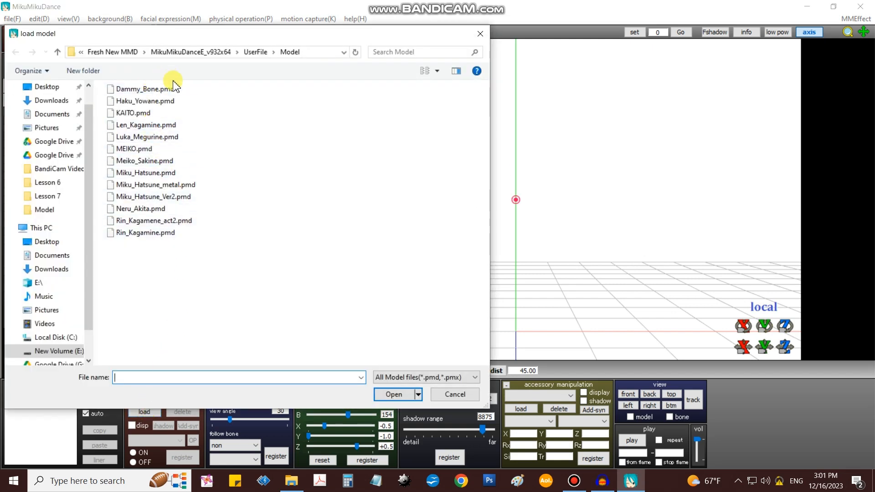
click(256, 51)
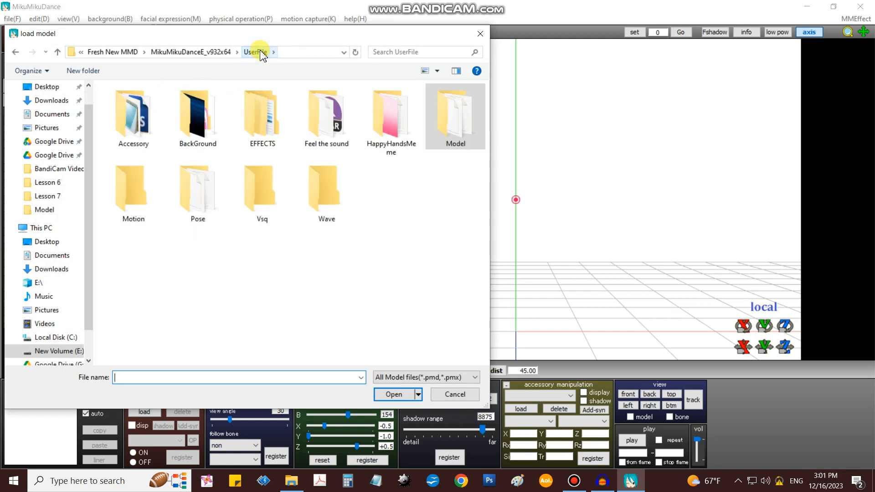
double_click(133, 111)
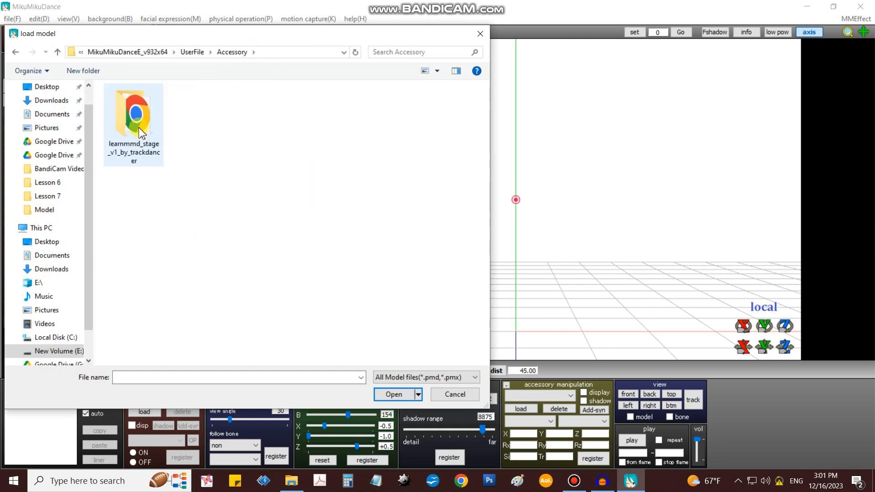
double_click(133, 117)
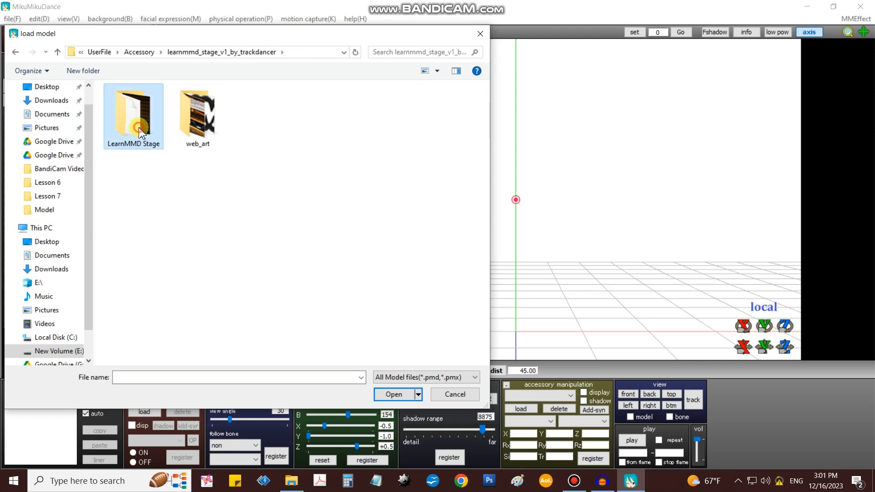
double_click(133, 112)
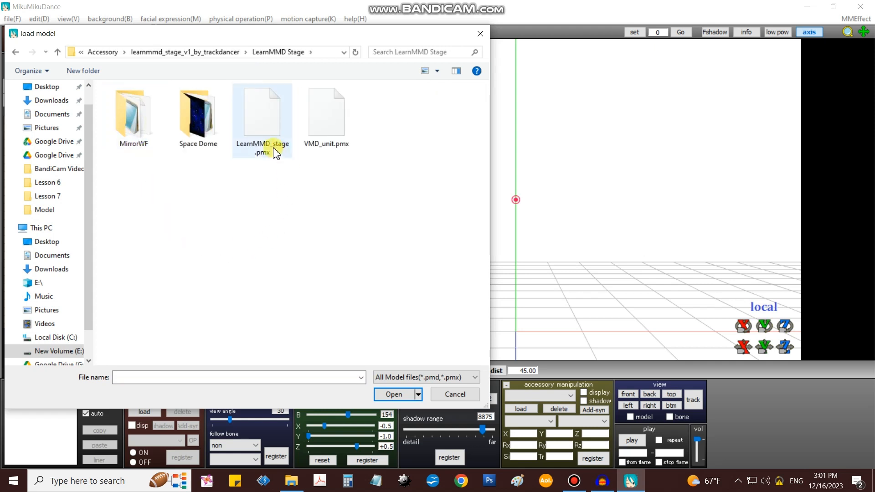
mouse_move(272, 152)
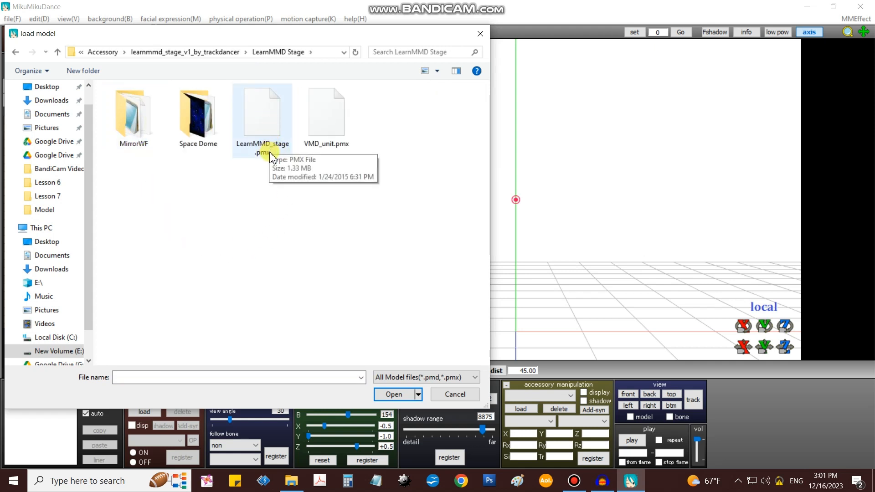
click(262, 114)
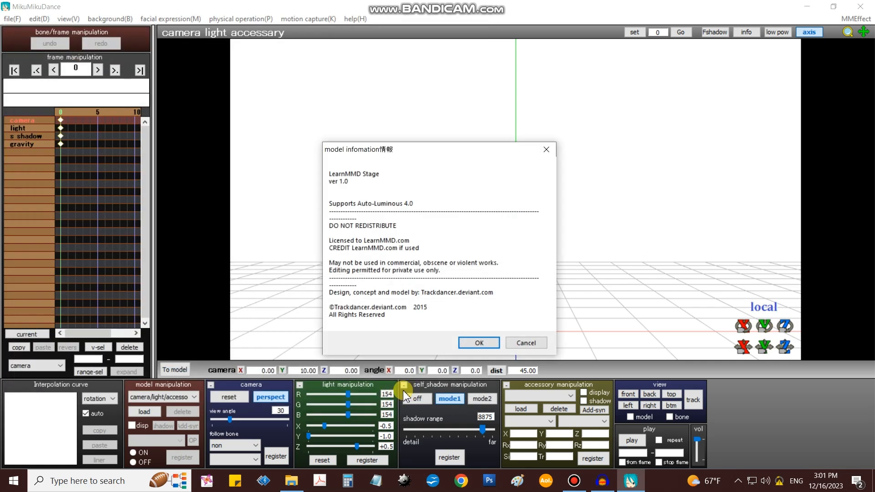
click(478, 343)
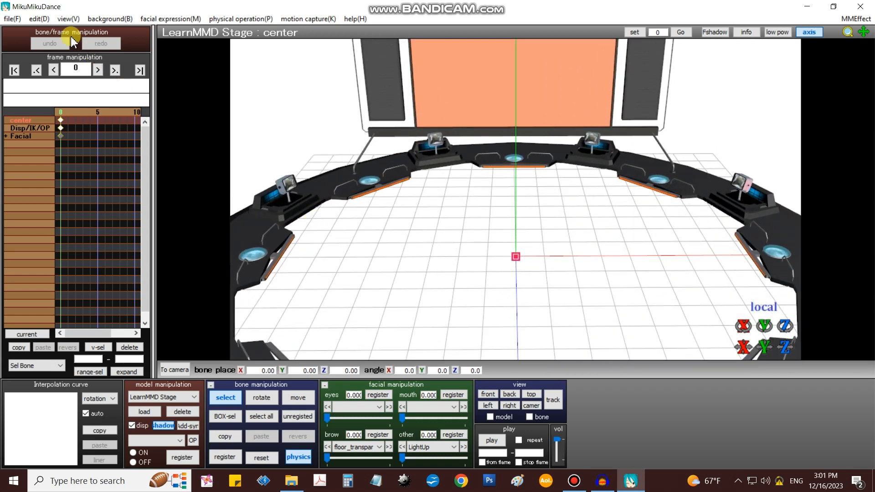
- Turn off the coordinate axis display from the View menu
click(68, 19)
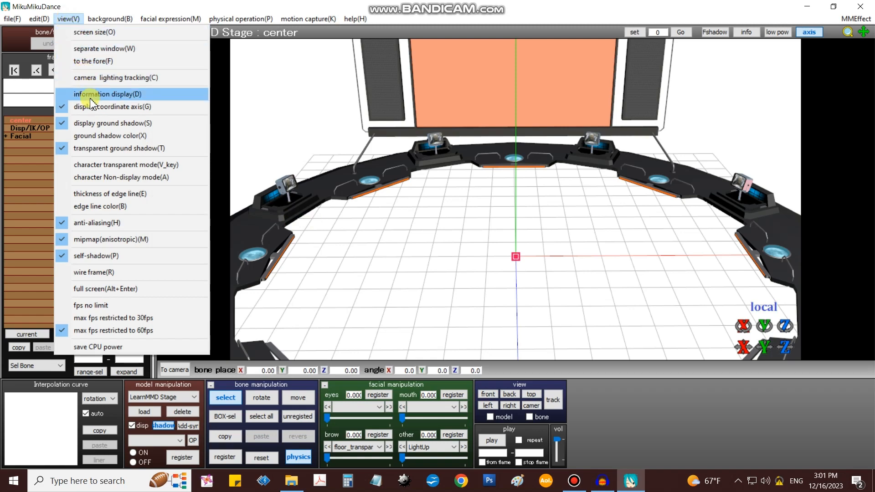
click(108, 94)
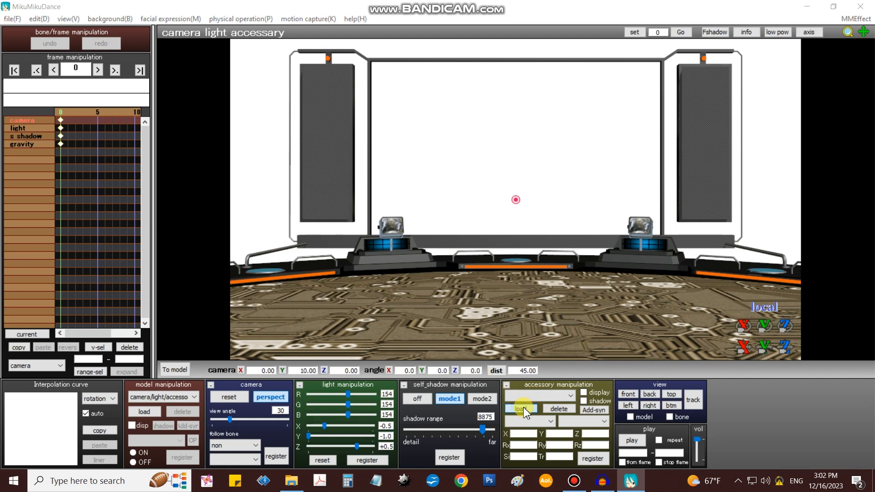
- Load the screen (tinted).x accessory from the LearnMMD Stage folder
click(520, 408)
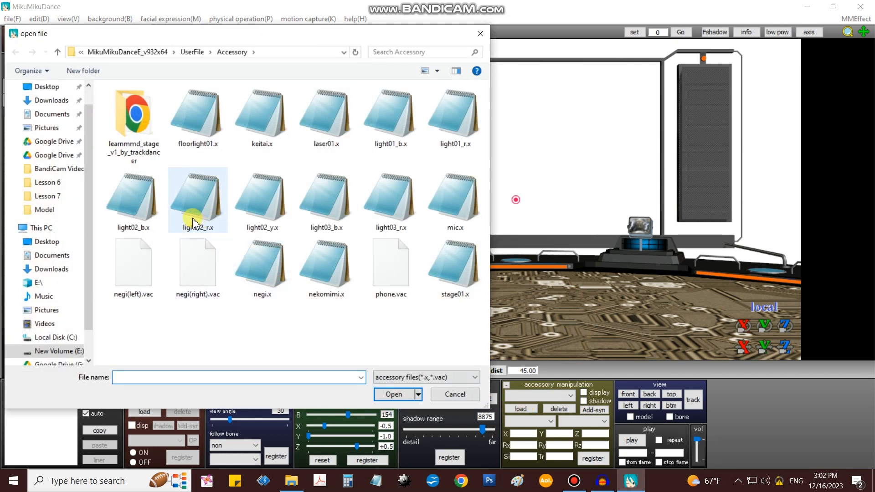
double_click(133, 111)
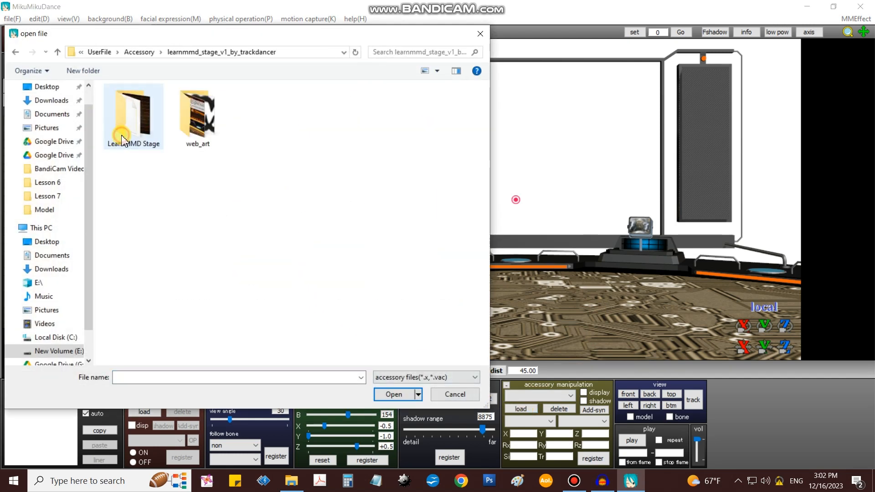
double_click(132, 111)
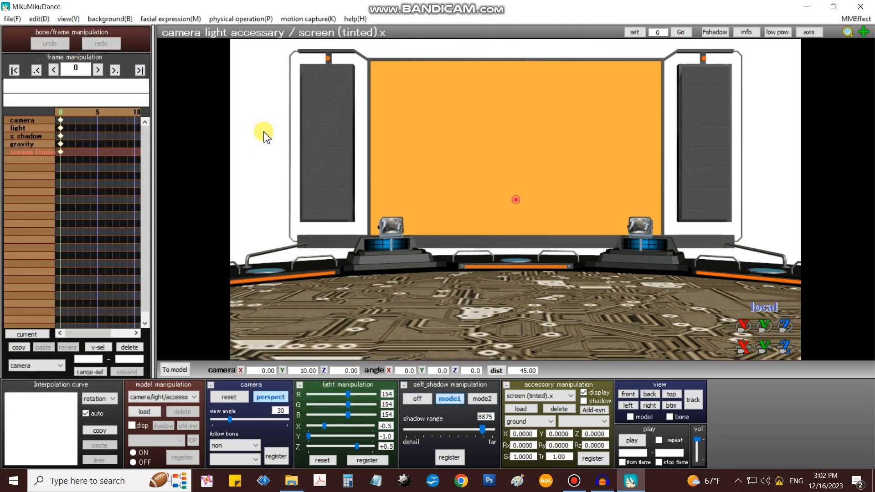
mouse_move(333, 368)
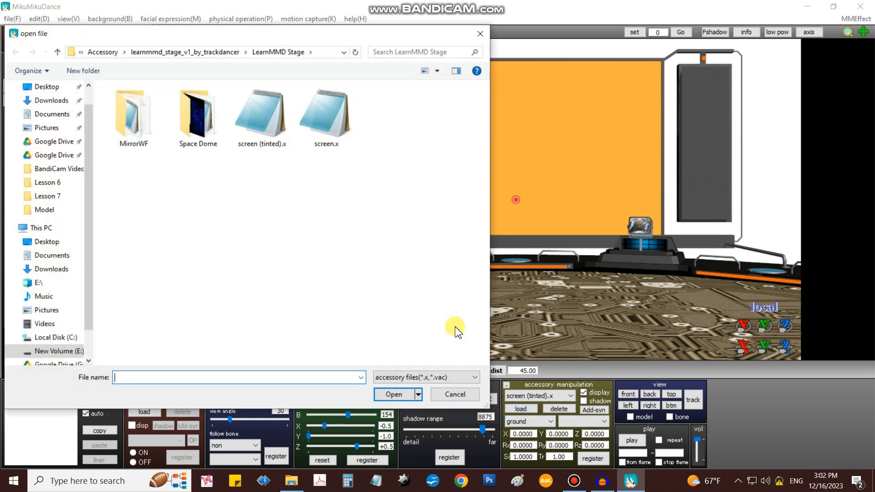
- Load space_dome.x from the Space Dome folder and rotate the view toward the screen
double_click(197, 112)
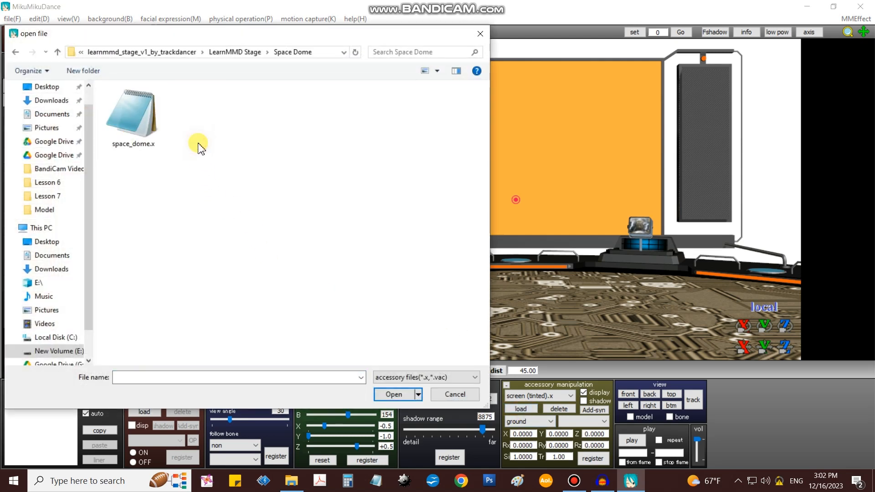
click(392, 394)
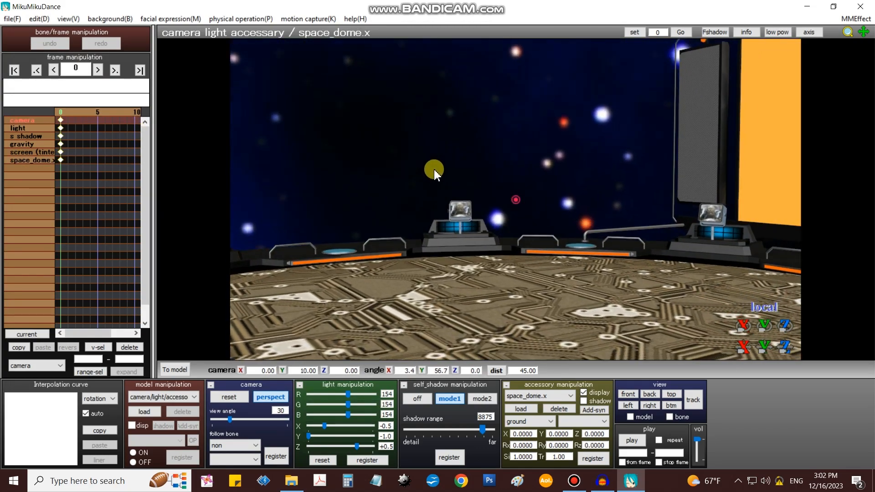
drag(434, 170, 495, 184)
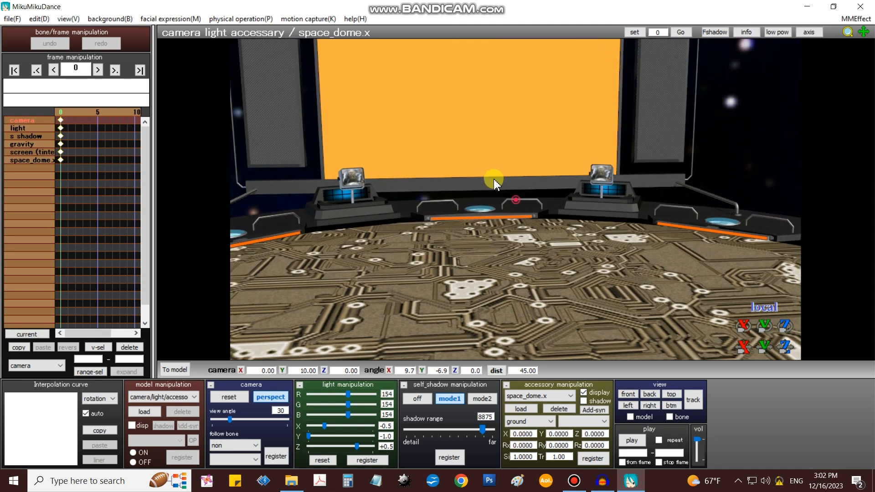
scroll(down, 3)
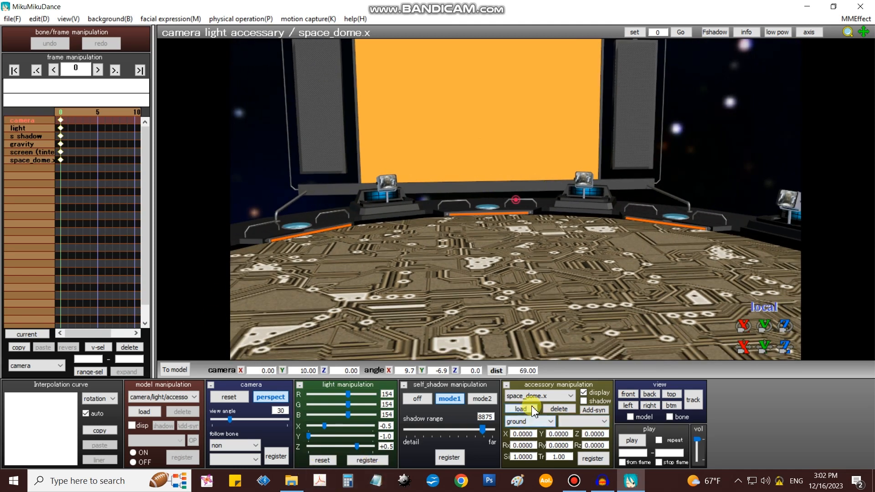
- Open the MirrorWF folder in the accessory loader and select MirrorWF.x
click(519, 408)
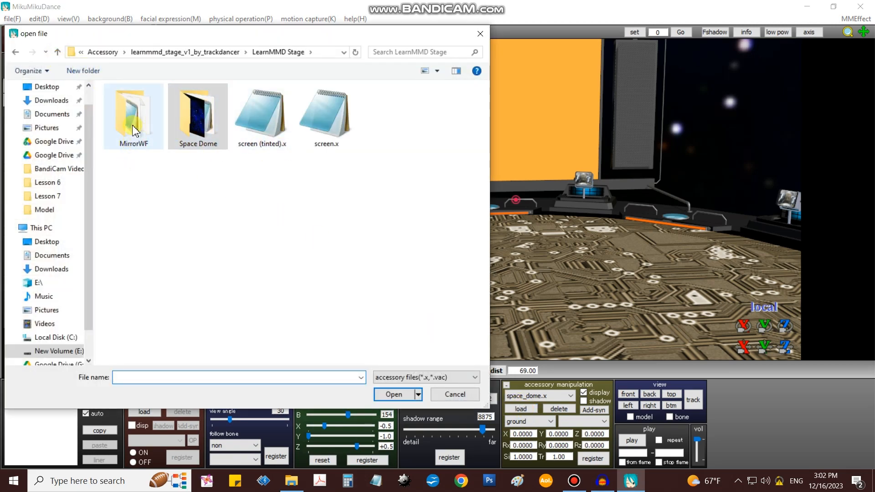
double_click(133, 112)
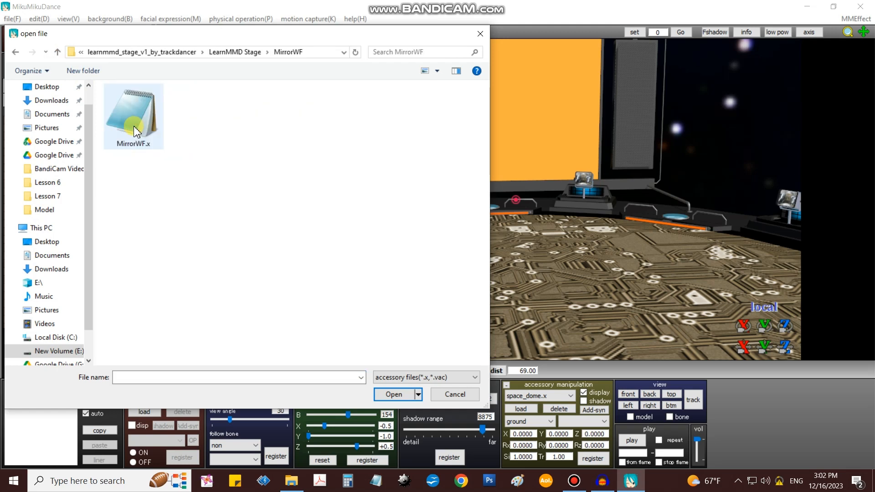
click(393, 394)
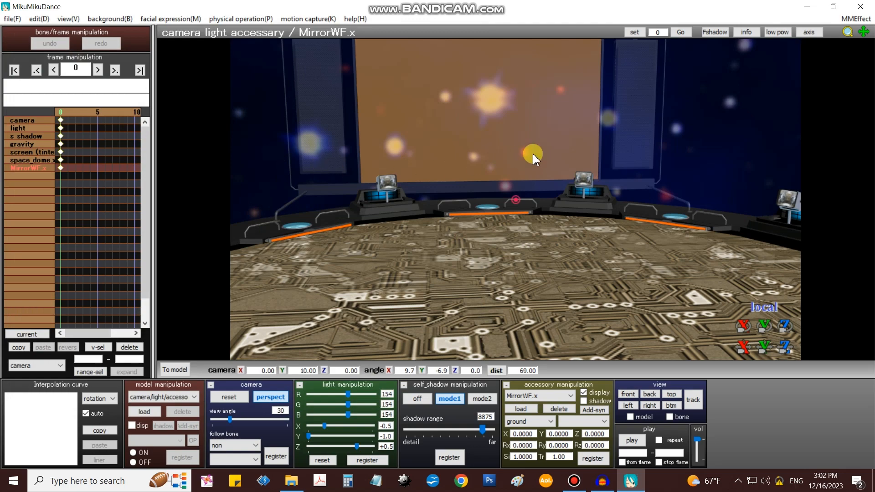
- Set the MirrorWF accessory's X rotation to 90 degrees so it lies flat
drag(533, 159, 500, 221)
text(90)
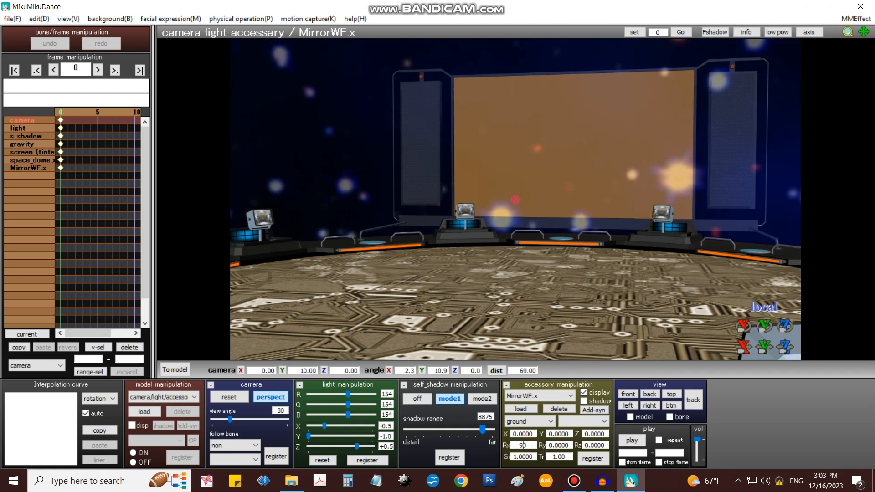
click(524, 433)
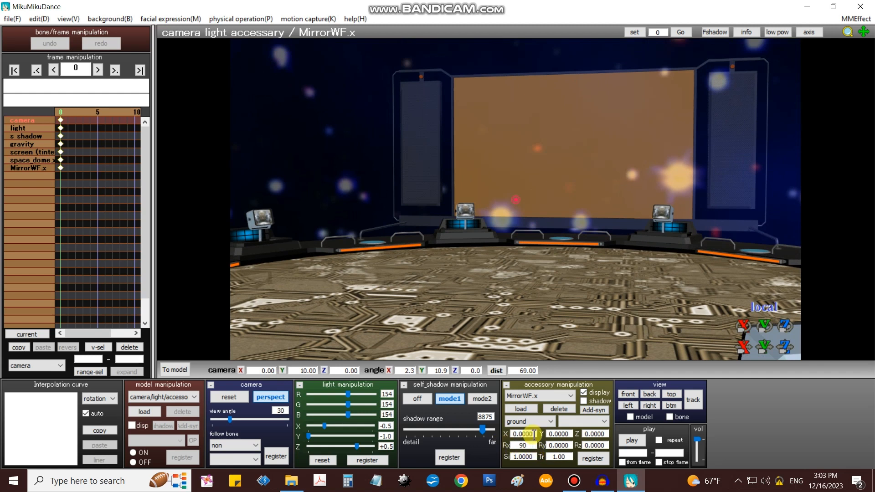
click(592, 459)
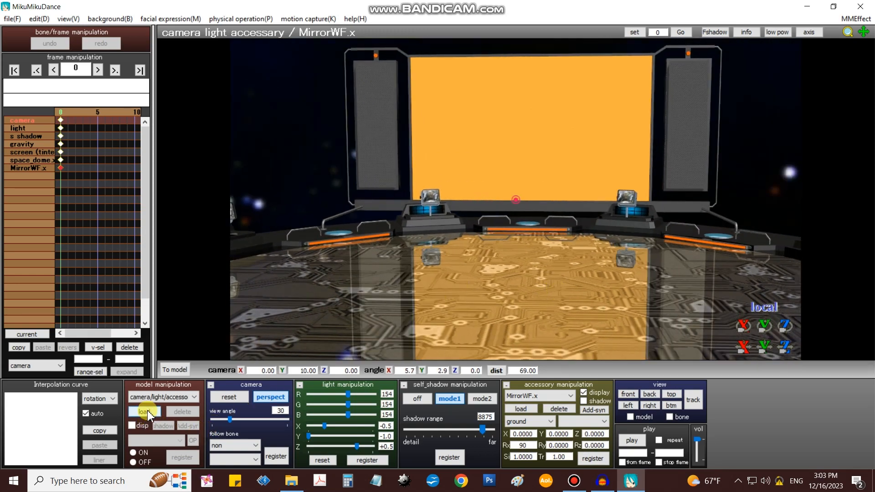
- Load Miku_Hatsune_Ver2.pmd from UserFile > Model and accept its information notice
click(144, 411)
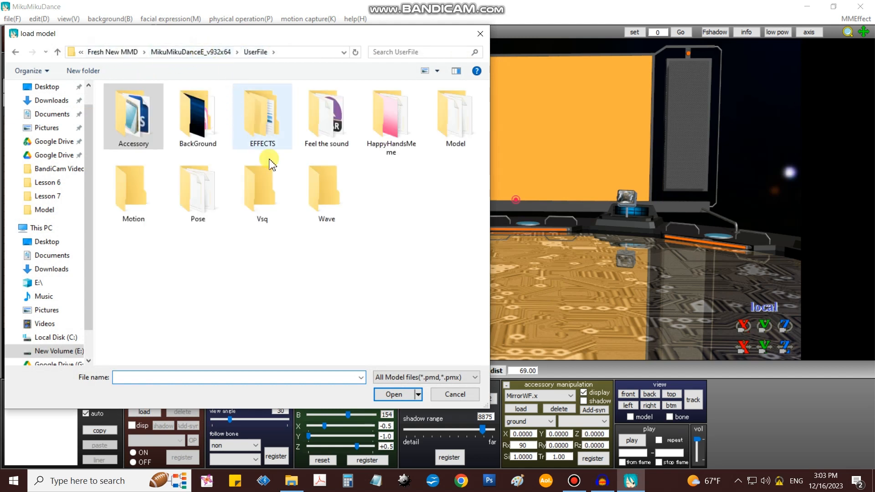
click(454, 115)
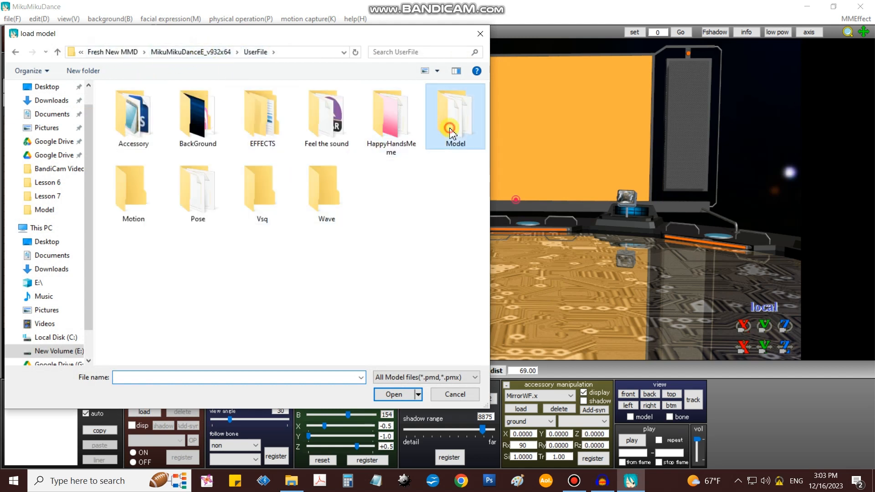
double_click(454, 112)
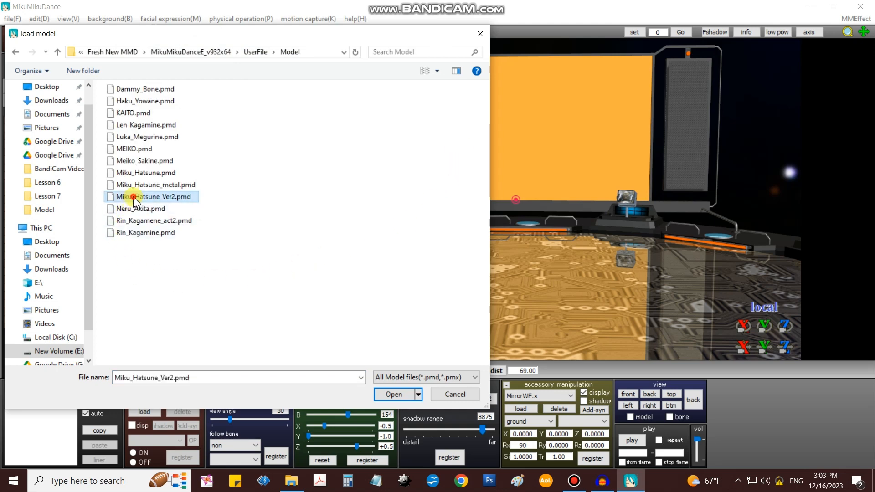
click(392, 393)
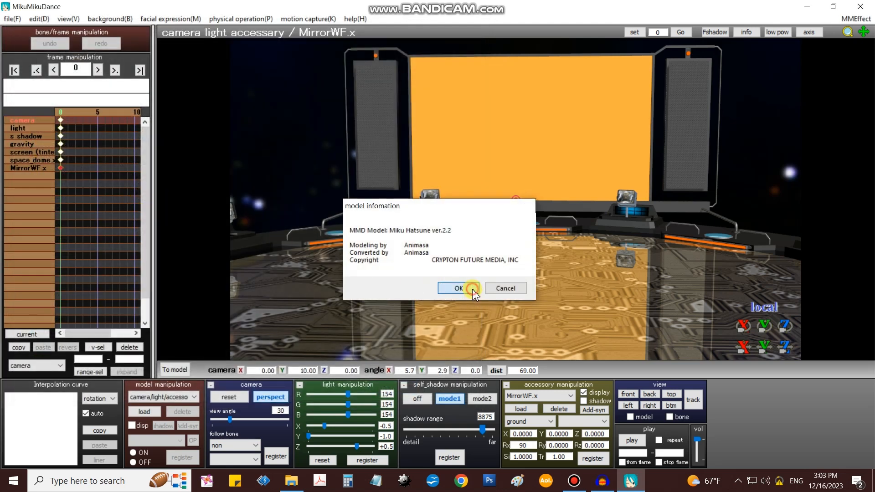
click(458, 288)
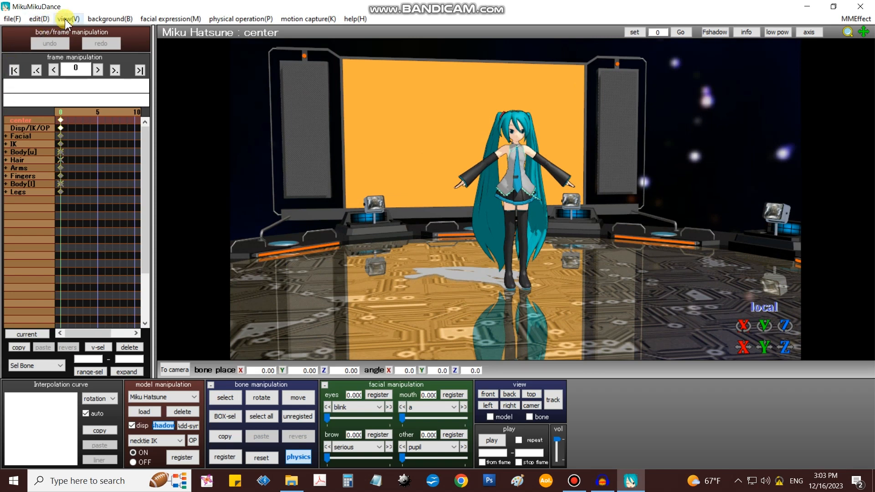
- Load the .vmd dance motion onto Miku and accept the bone-name warning
click(67, 18)
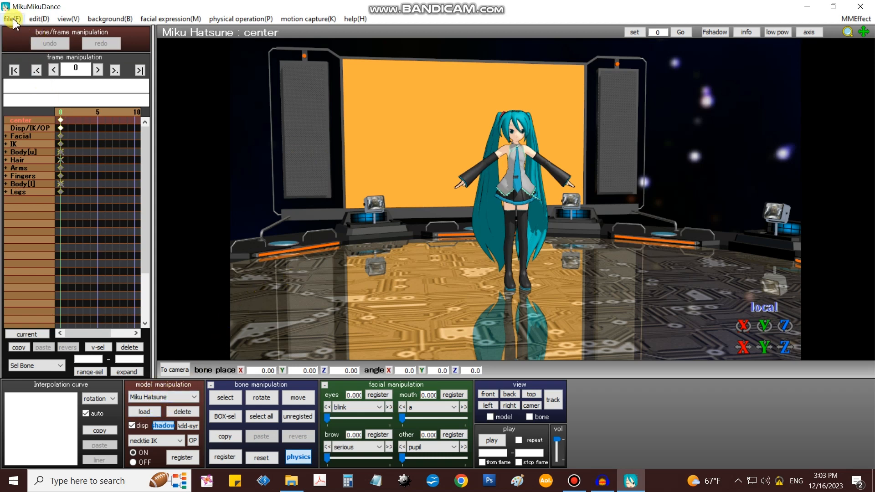
click(11, 18)
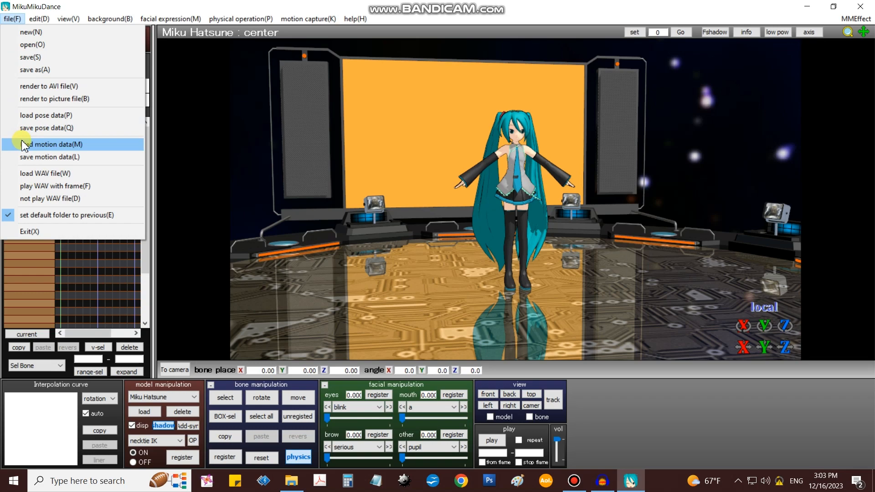
click(53, 144)
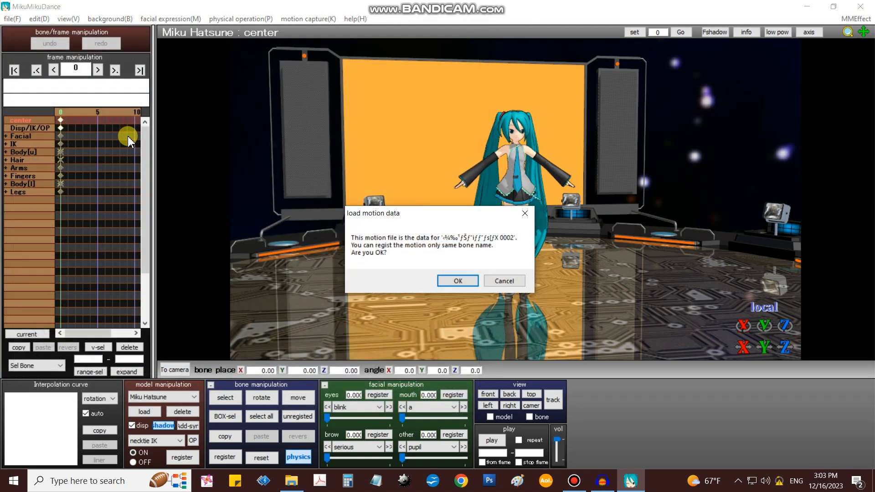
click(458, 280)
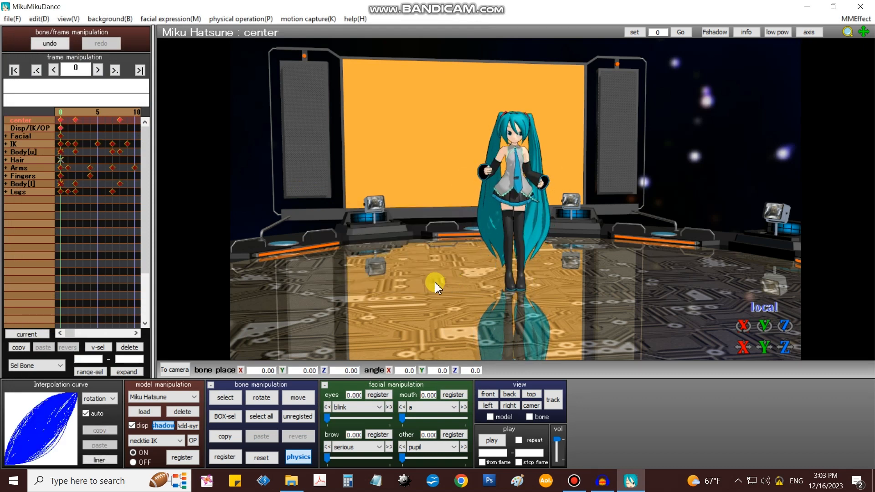
- Play Miku's dance, then stop playback so she returns to her starting pose
click(491, 440)
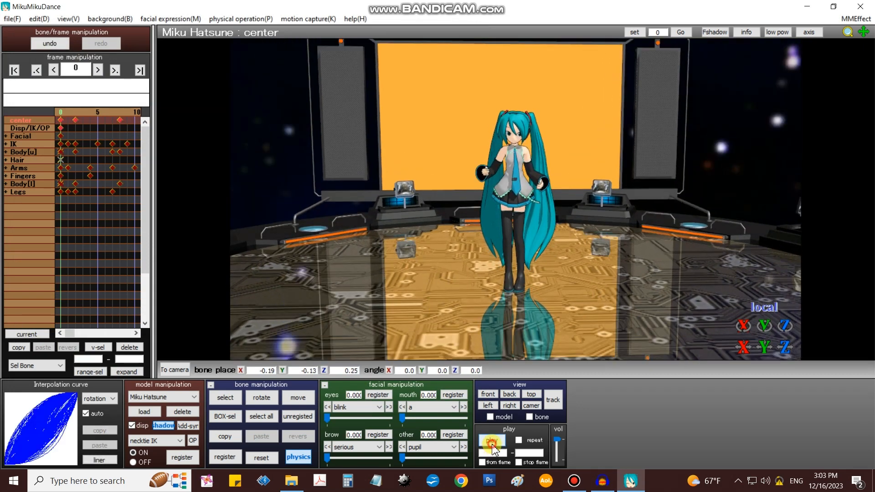
click(491, 442)
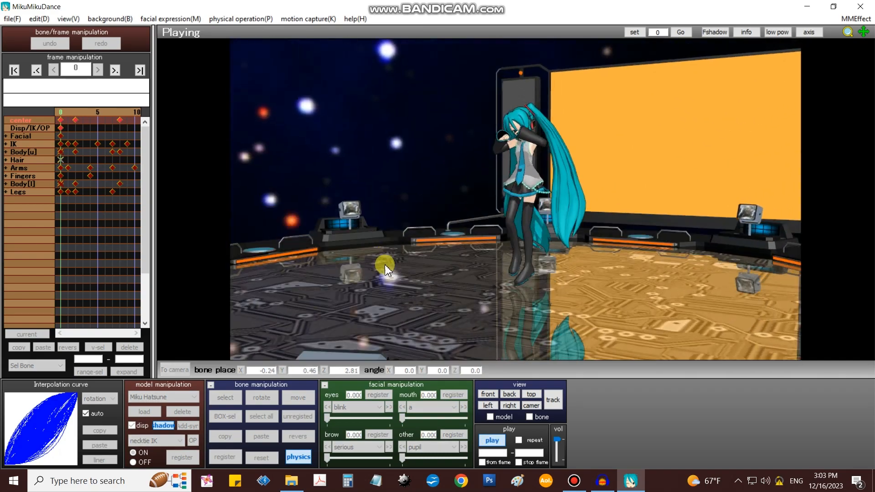
click(492, 440)
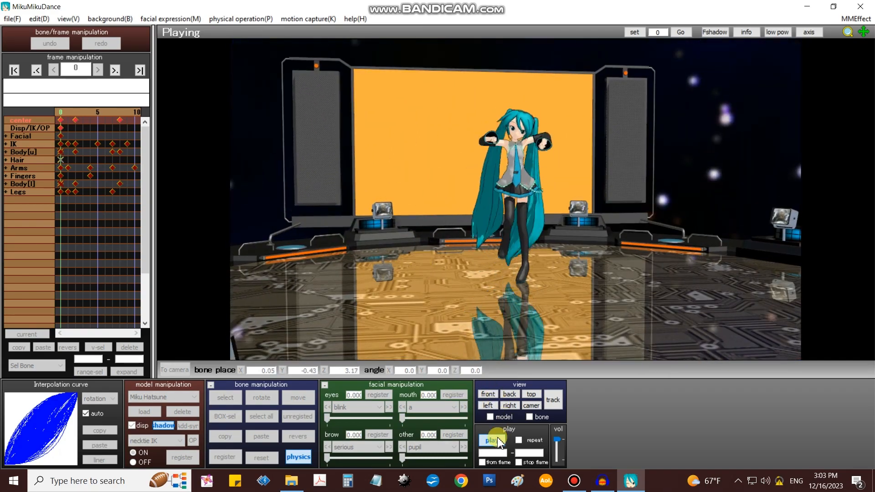
click(490, 440)
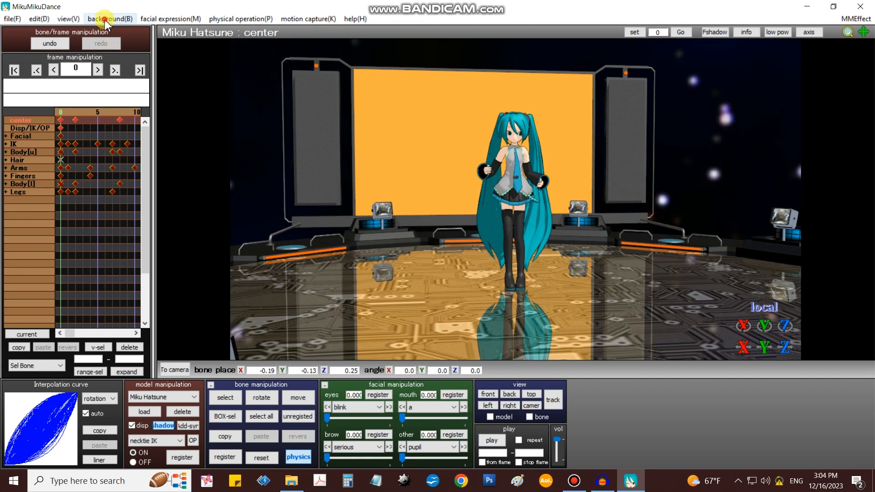
- Set the background to screen capture ON.mode02 and briefly run playback to check it
click(110, 18)
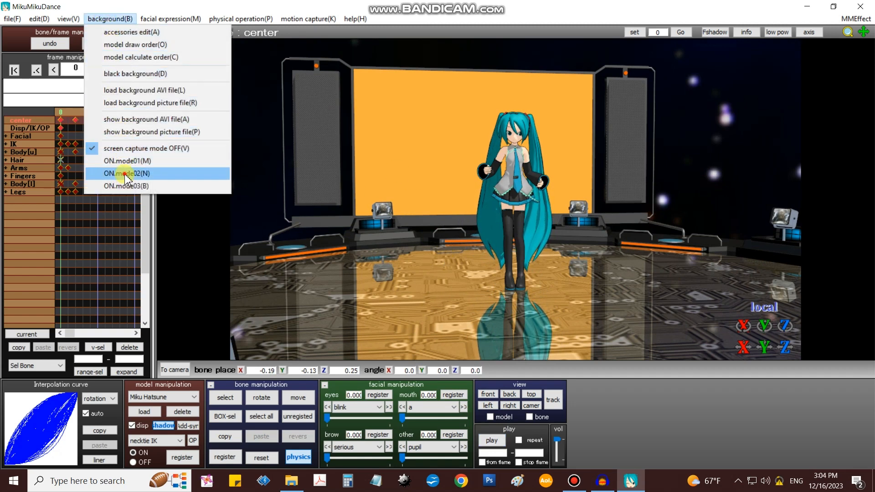
click(127, 174)
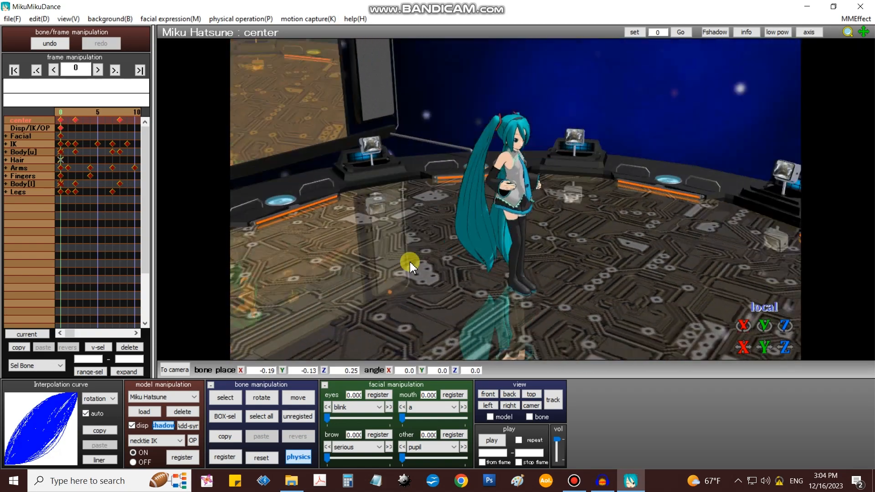
click(491, 441)
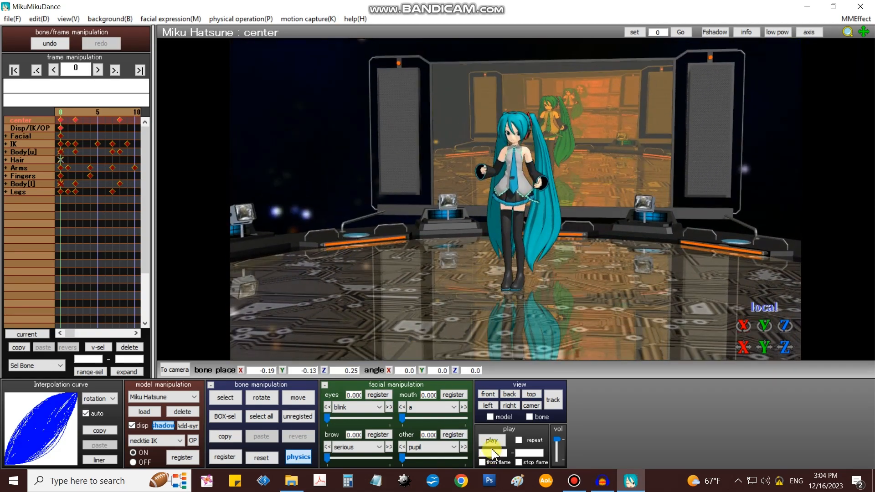
click(492, 440)
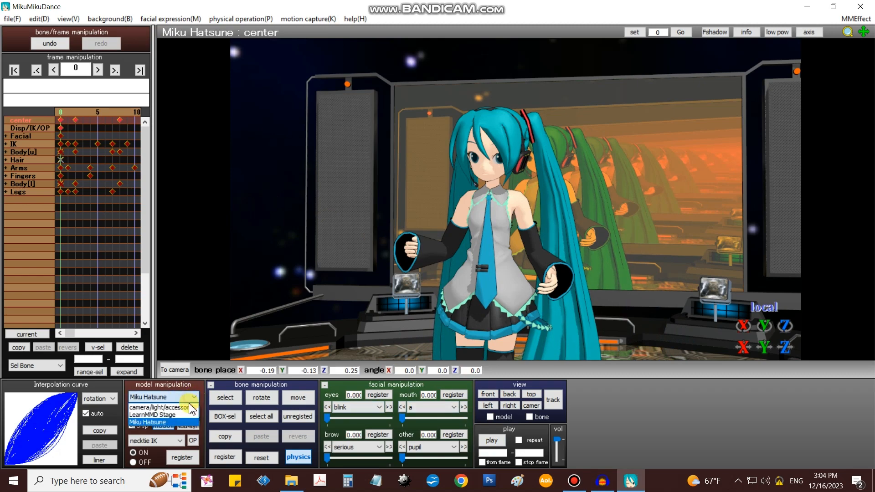
- Load screen.x from the LearnMMD Stage folder as an accessory and orbit to view it
click(161, 397)
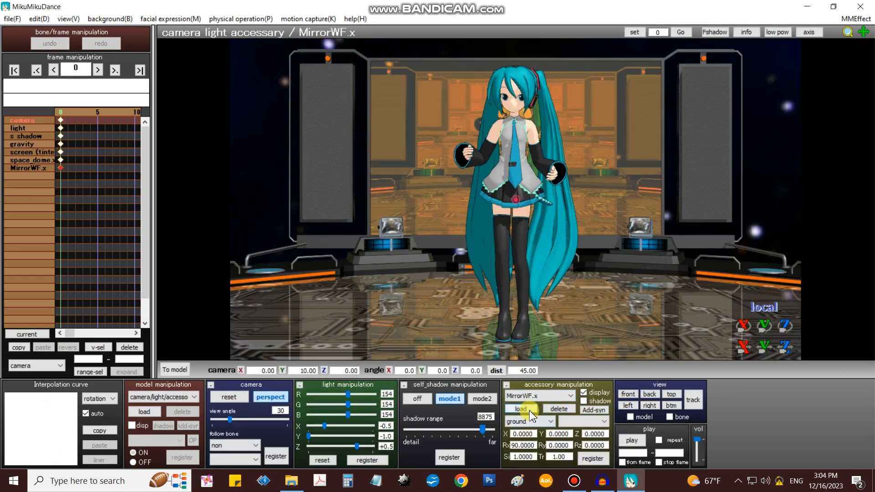
click(520, 408)
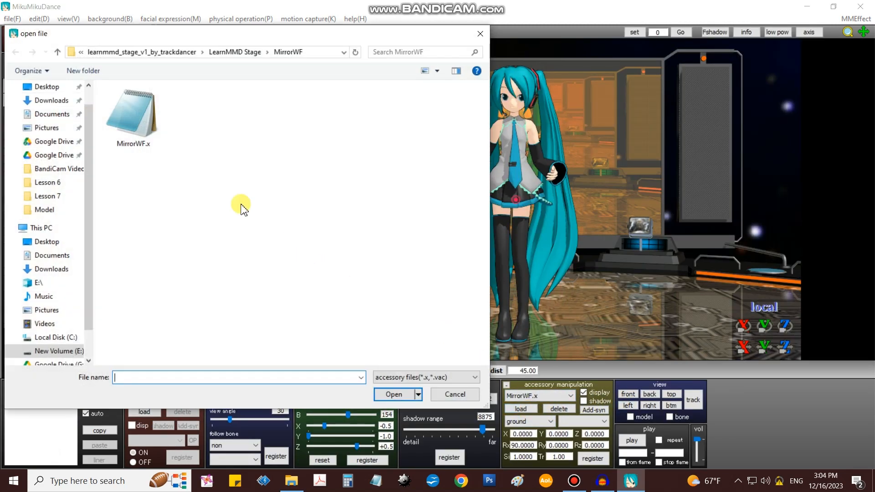
click(57, 52)
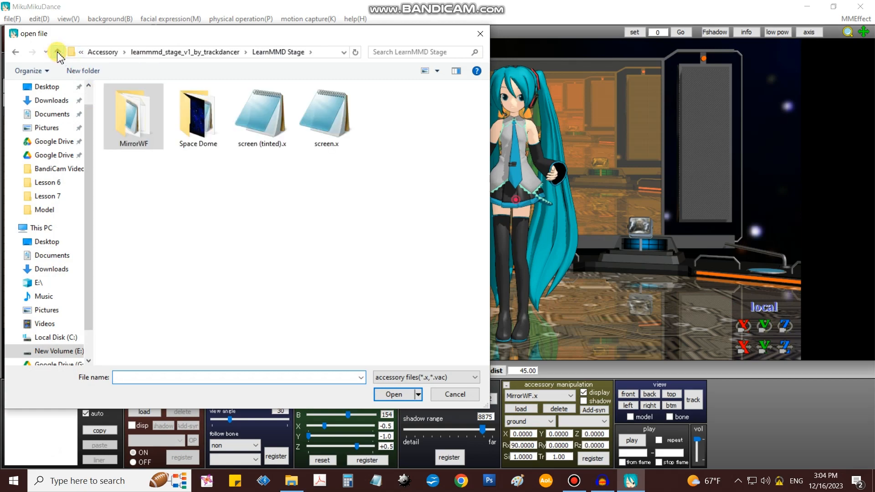
double_click(325, 112)
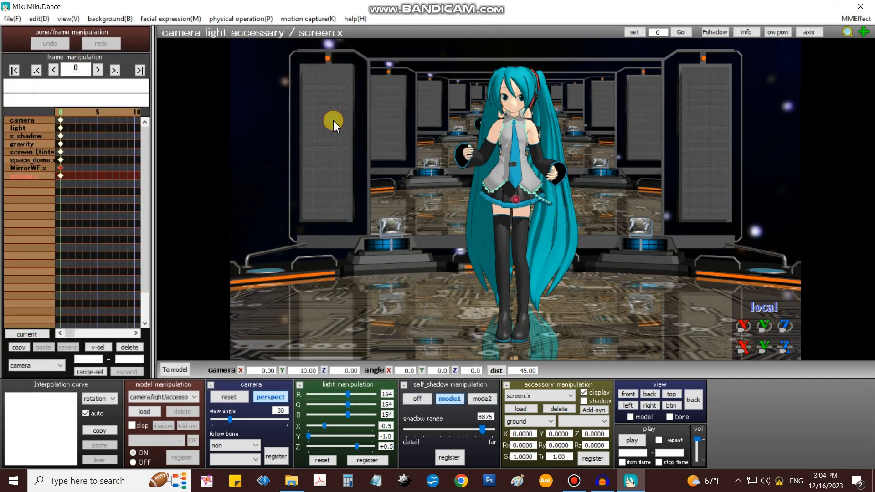
drag(334, 122, 675, 241)
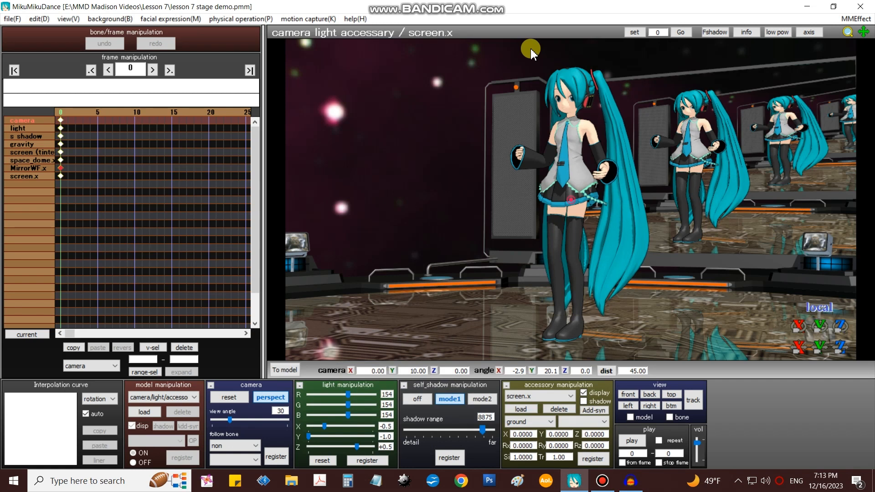
mouse_move(239, 377)
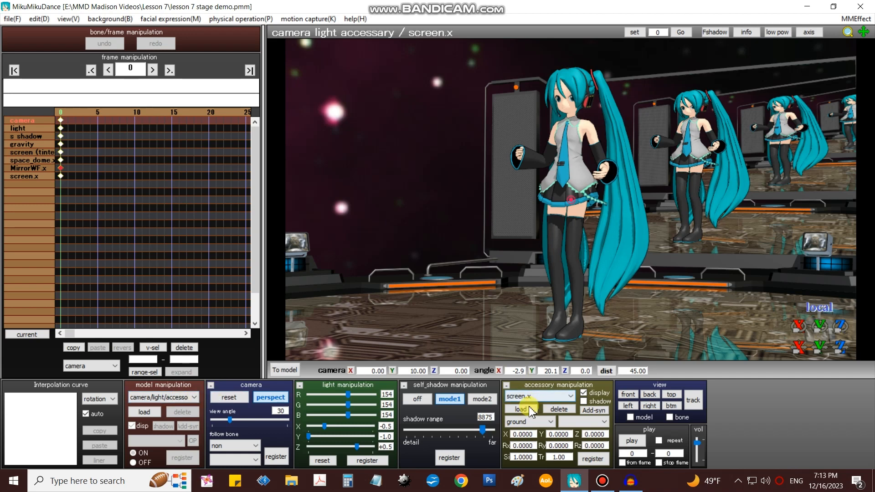
- In the accessory loader, browse up to UserFile and into the EFFECTS folder for AutoLuminous.x
click(518, 410)
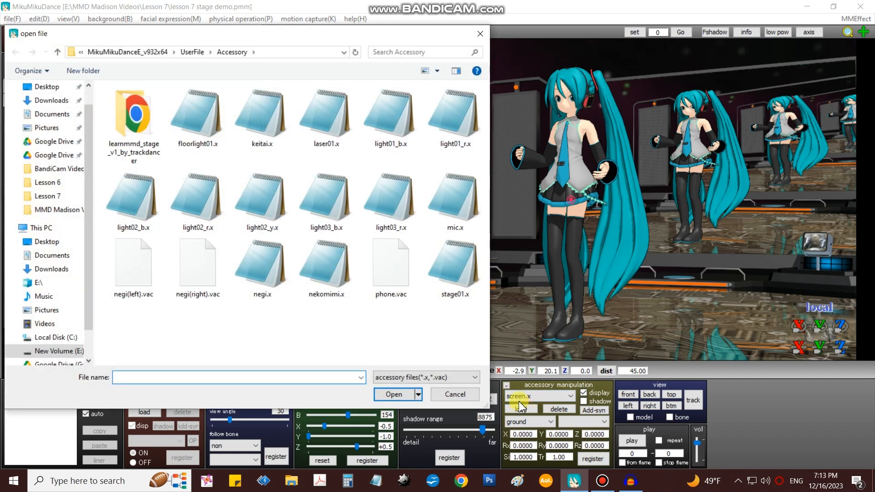
click(197, 112)
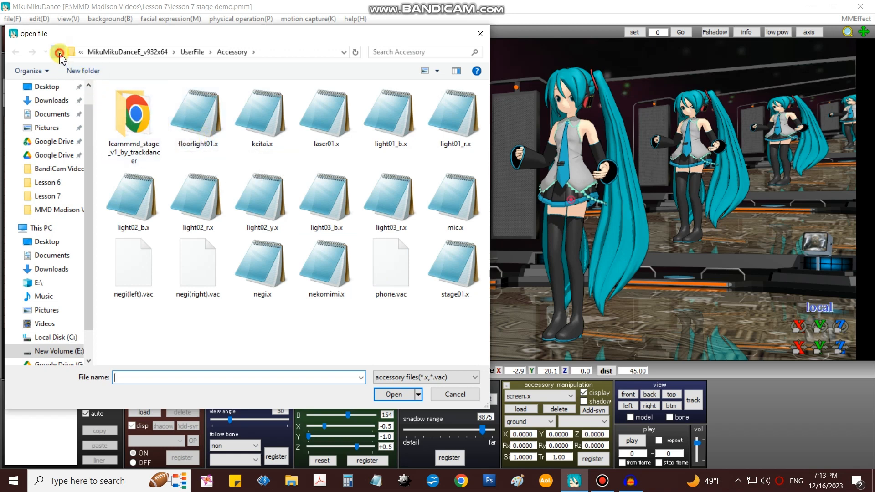
click(57, 52)
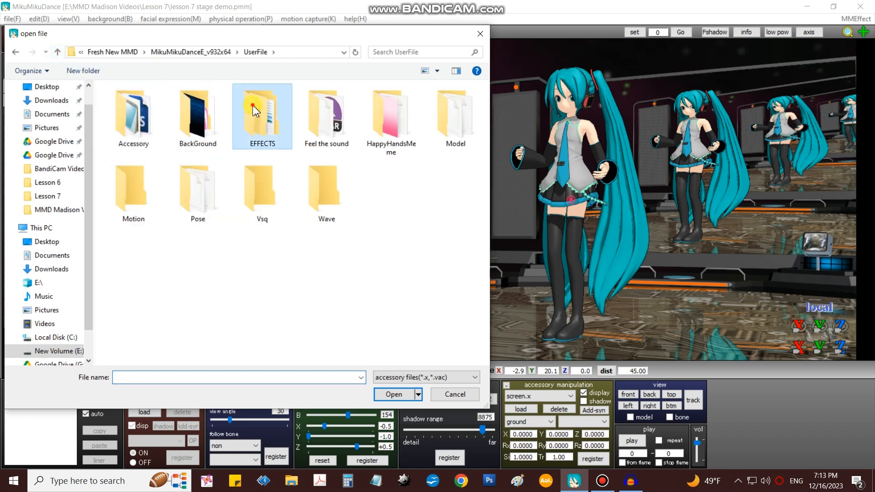
double_click(261, 109)
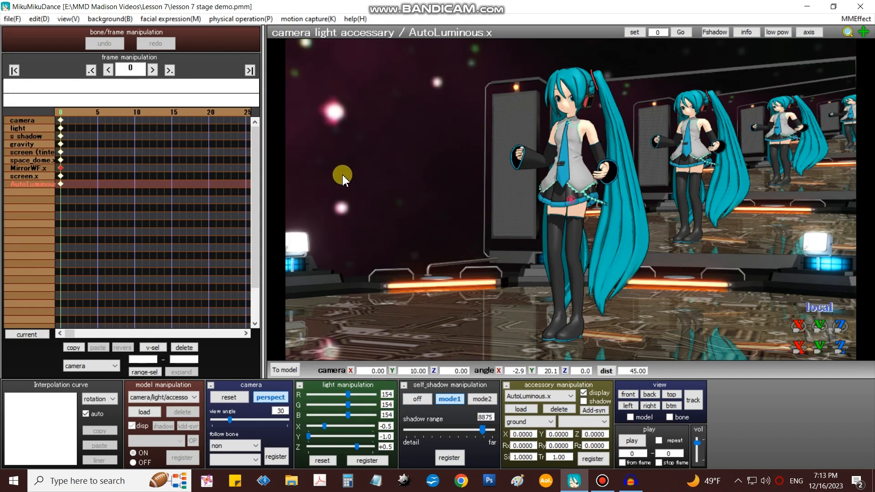
drag(342, 174, 474, 264)
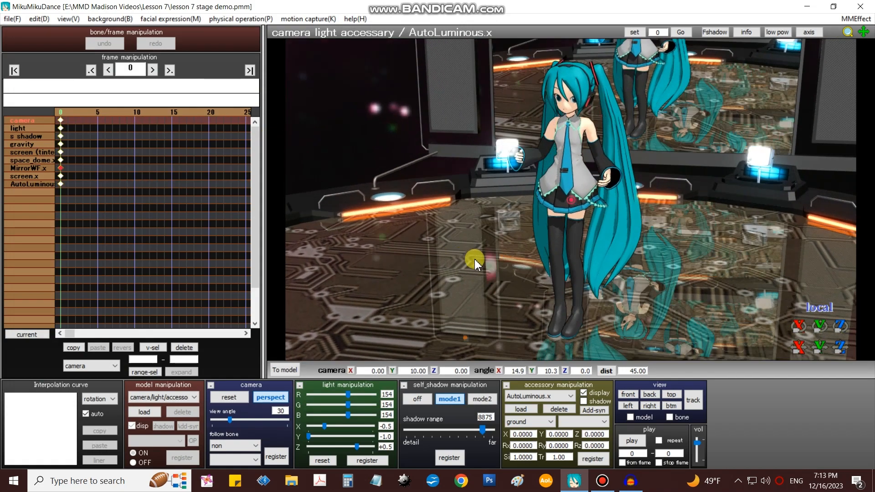
drag(477, 265, 480, 271)
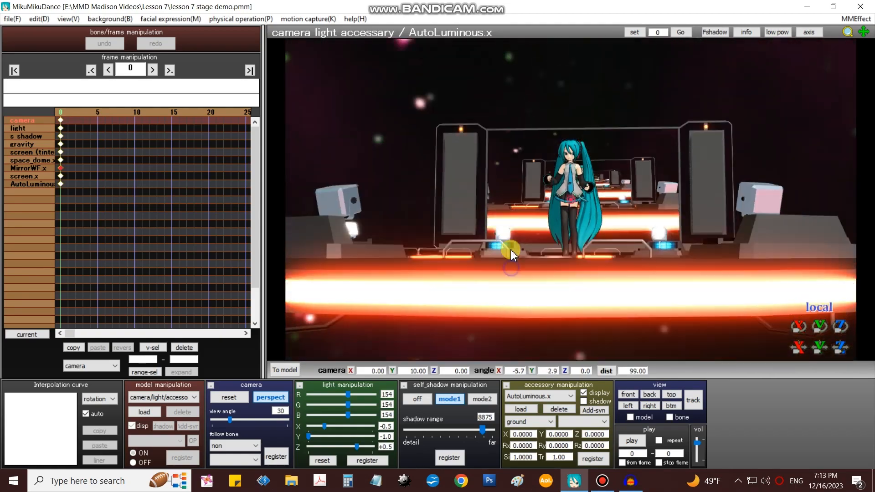
drag(511, 251, 510, 270)
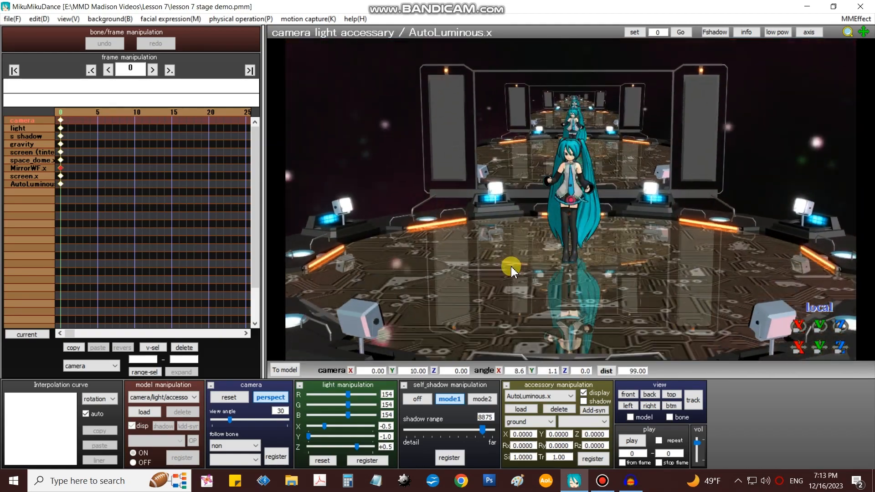
drag(514, 267, 524, 469)
text(0.7)
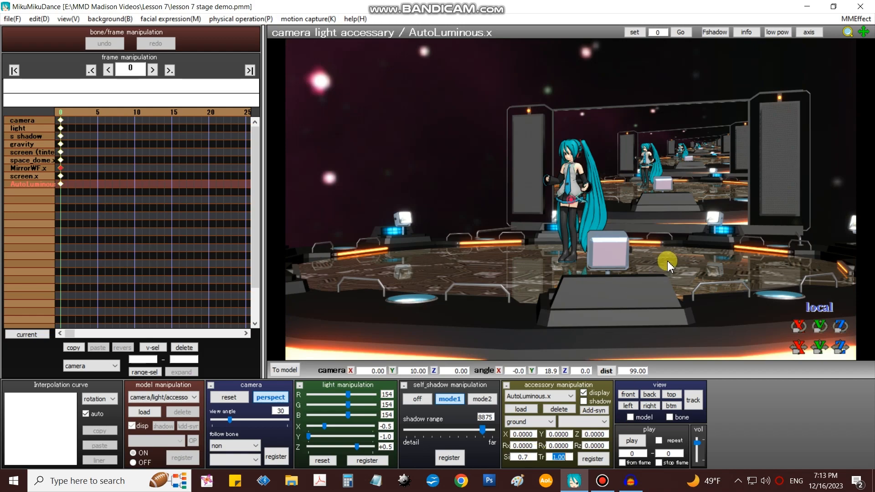
drag(669, 267, 677, 253)
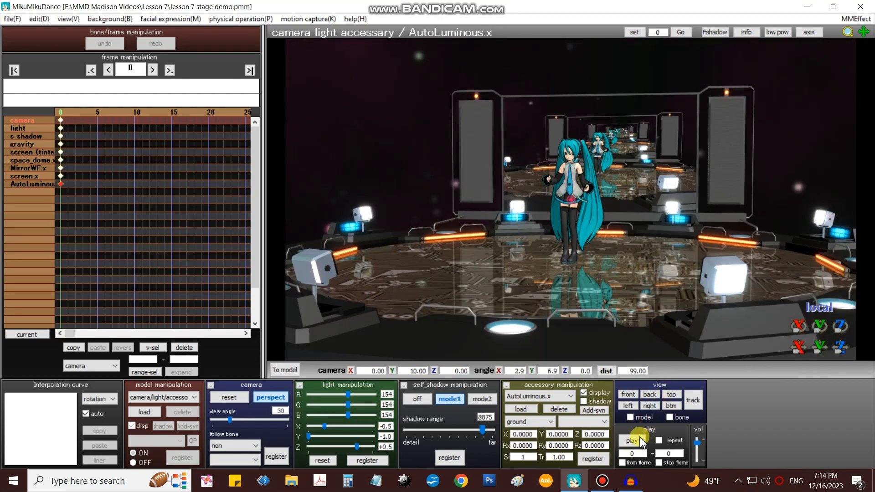
- Play Miku's dance while orbiting to watch the stage and mirrored floor
click(631, 441)
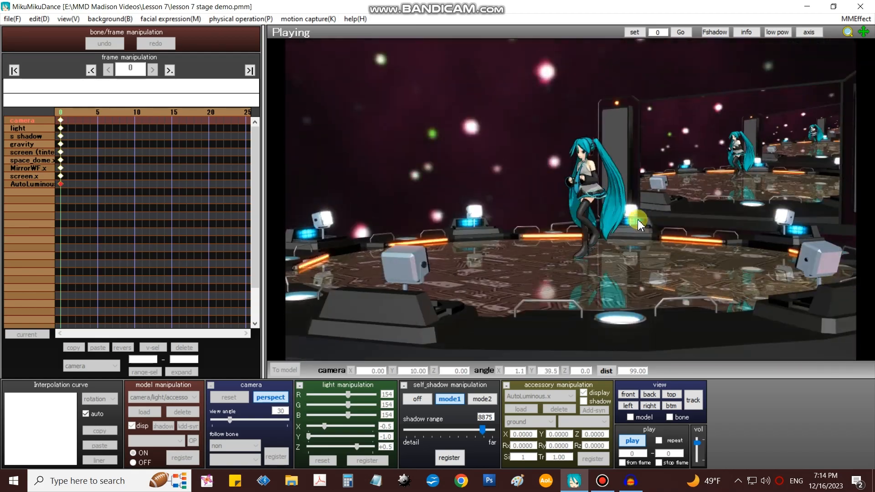
drag(640, 225, 660, 235)
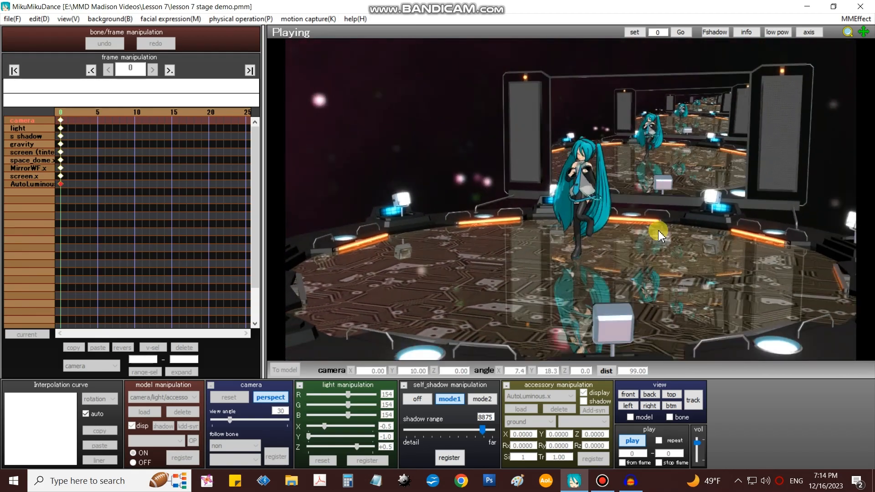
drag(658, 234, 644, 260)
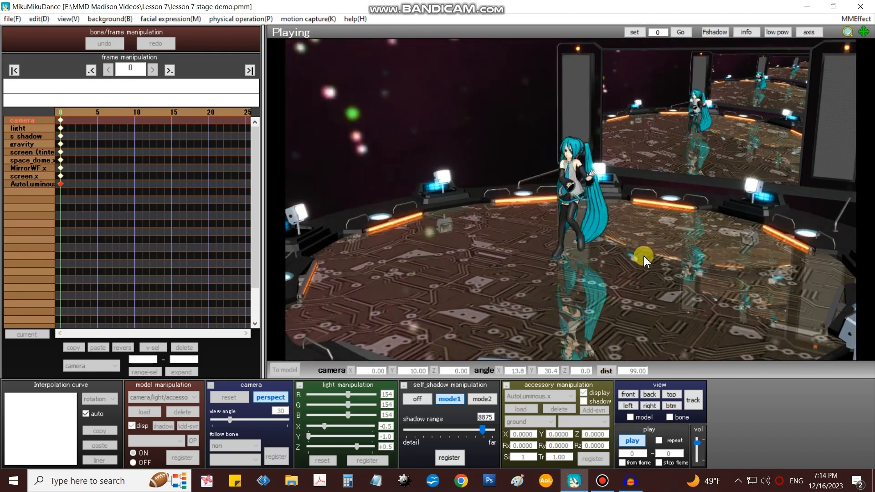